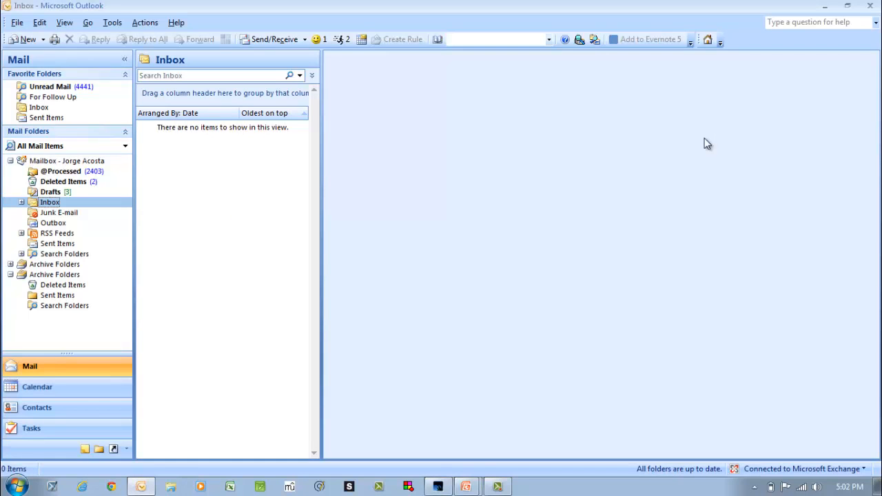
pyautogui.moveTo(150, 7)
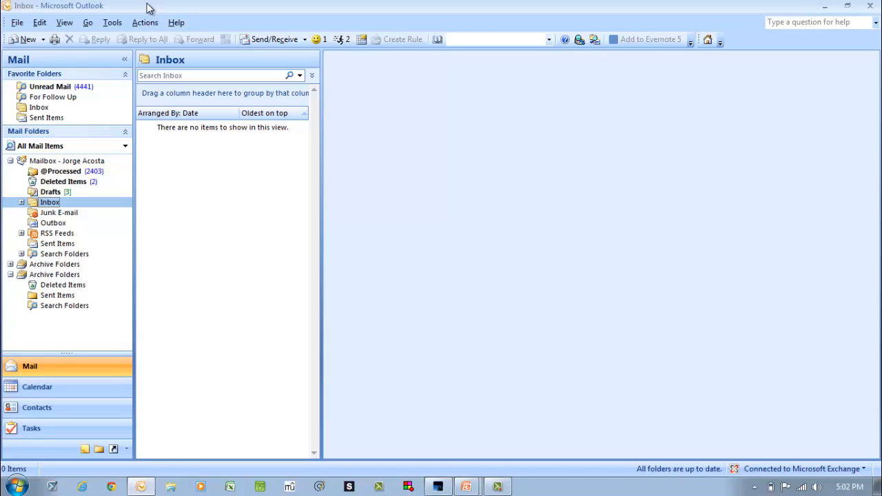
# Step: Open E-mail Options from Tools > Options on the Preferences tab
pyautogui.click(112, 22)
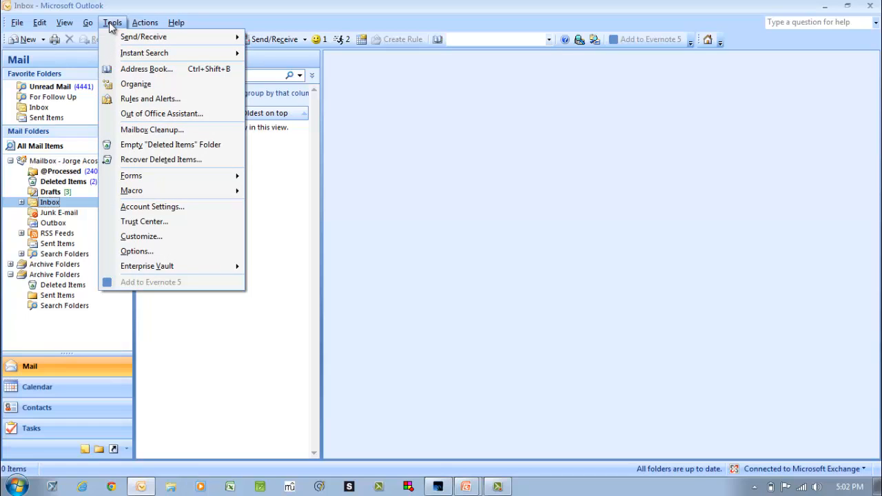
pyautogui.moveTo(136, 251)
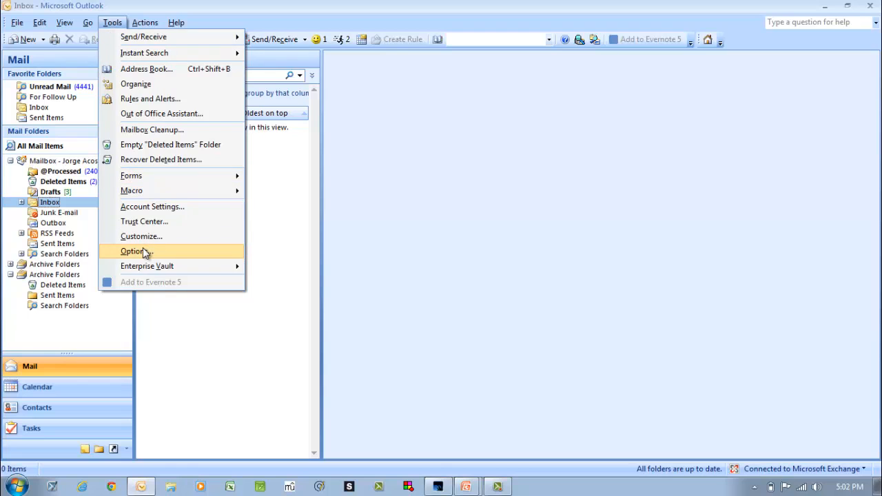
pyautogui.click(133, 251)
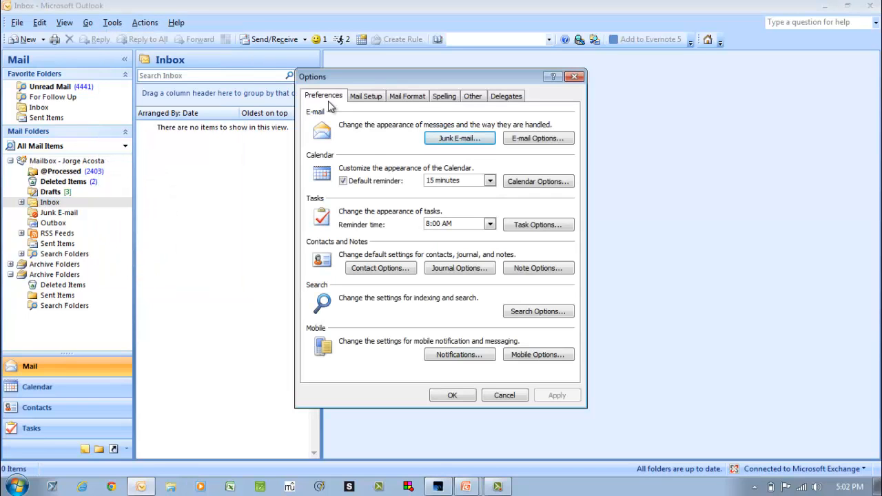
pyautogui.moveTo(337, 110)
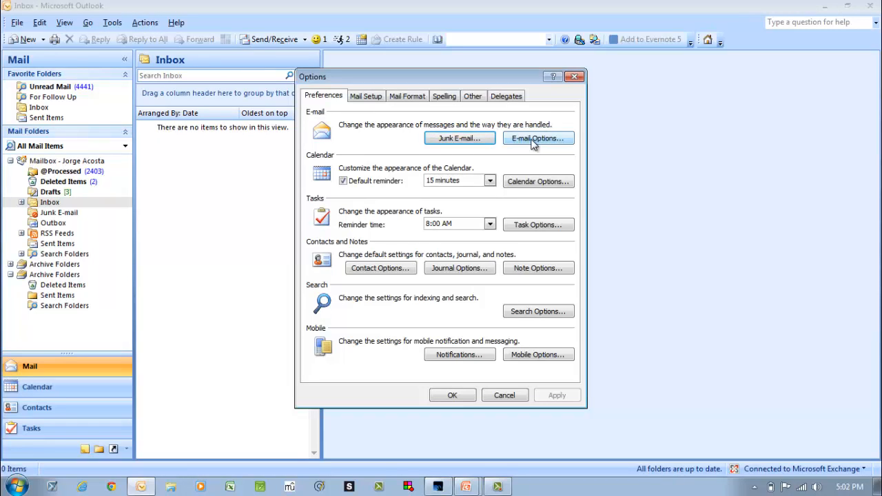
pyautogui.click(537, 138)
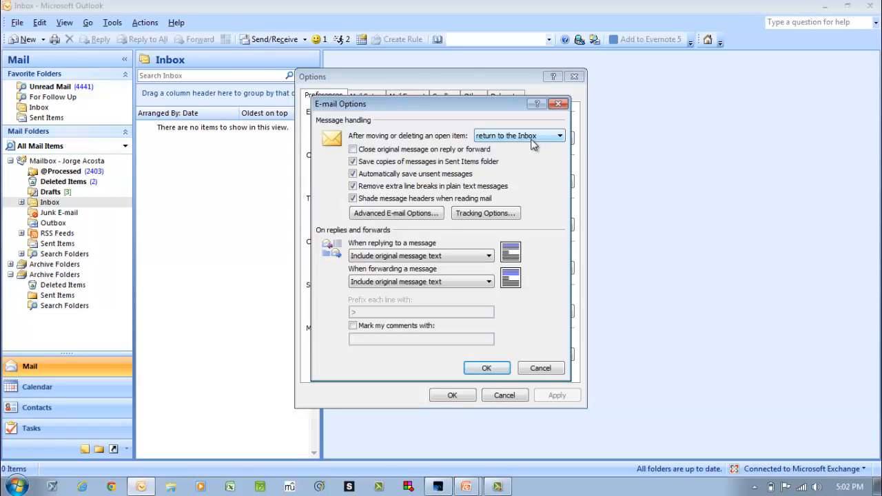
pyautogui.moveTo(396, 213)
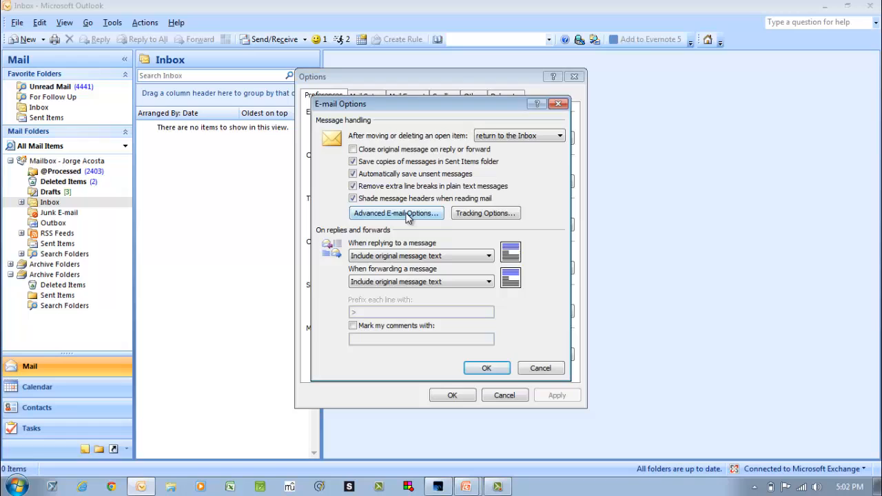
# Step: Uncheck the new-mail sound, cursor change, envelope icon and desktop alert in Advanced E-mail Options
pyautogui.click(395, 213)
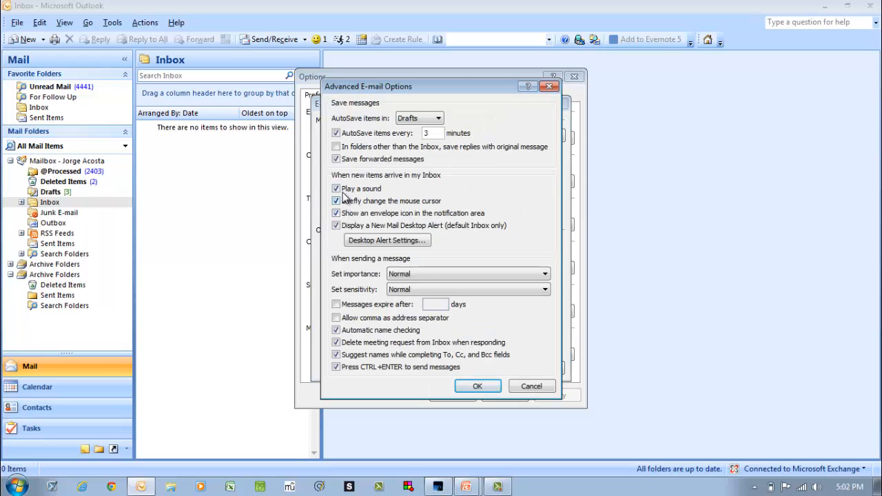
pyautogui.click(336, 188)
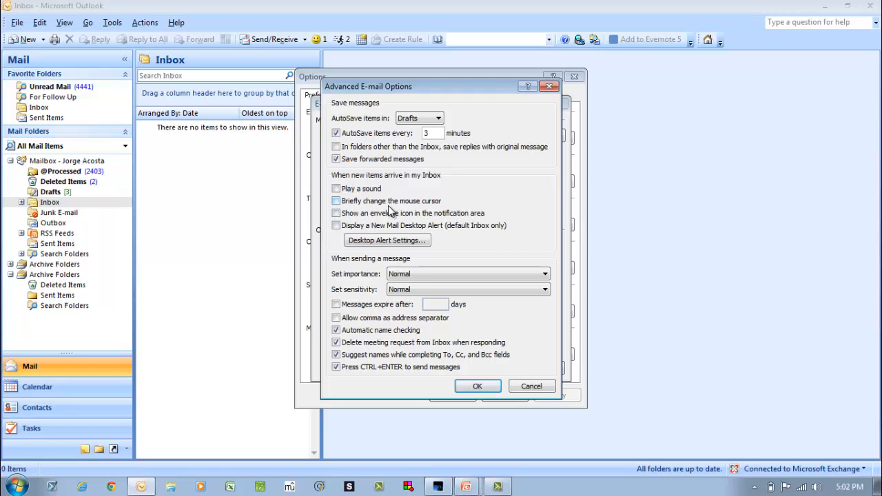
pyautogui.click(337, 201)
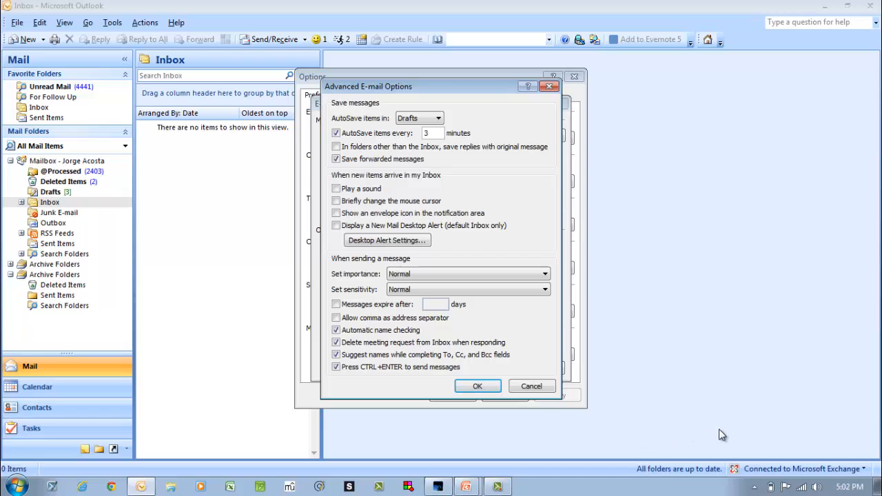
pyautogui.moveTo(877, 433)
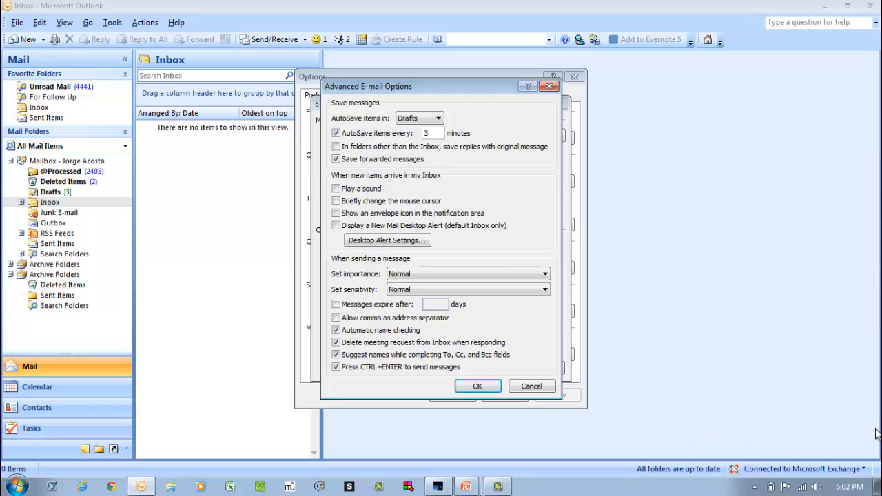
pyautogui.moveTo(748, 433)
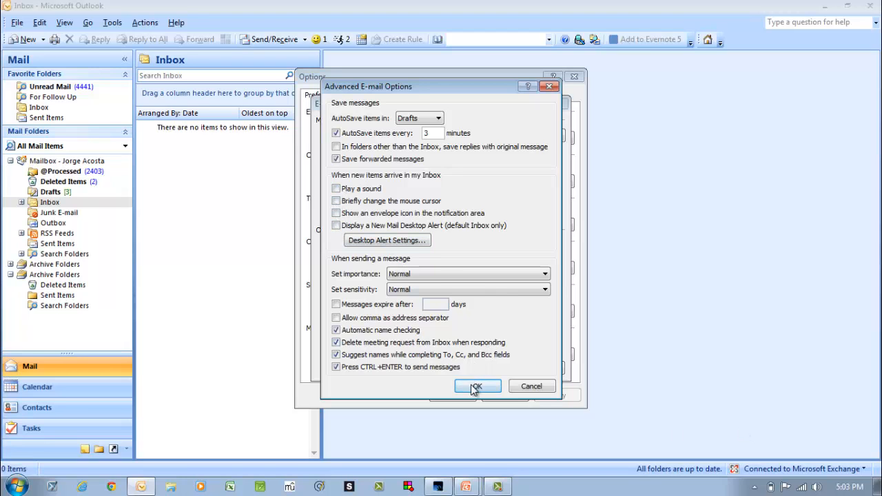
pyautogui.click(477, 386)
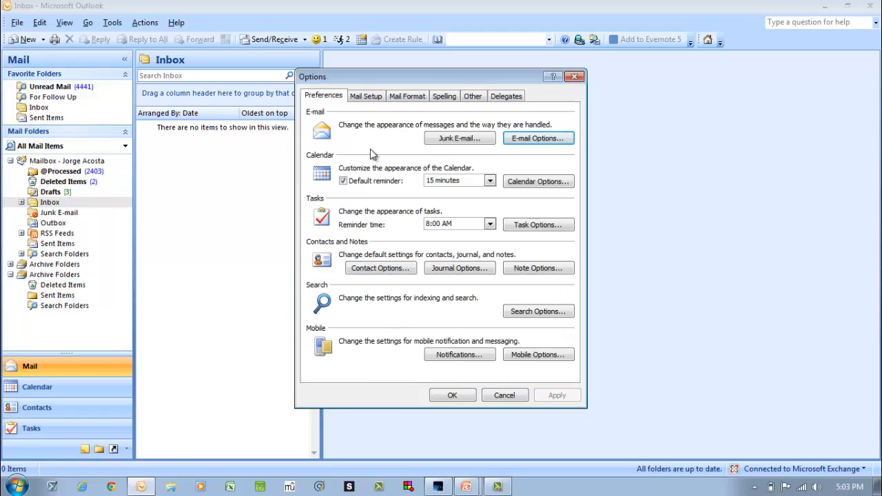
pyautogui.moveTo(336, 223)
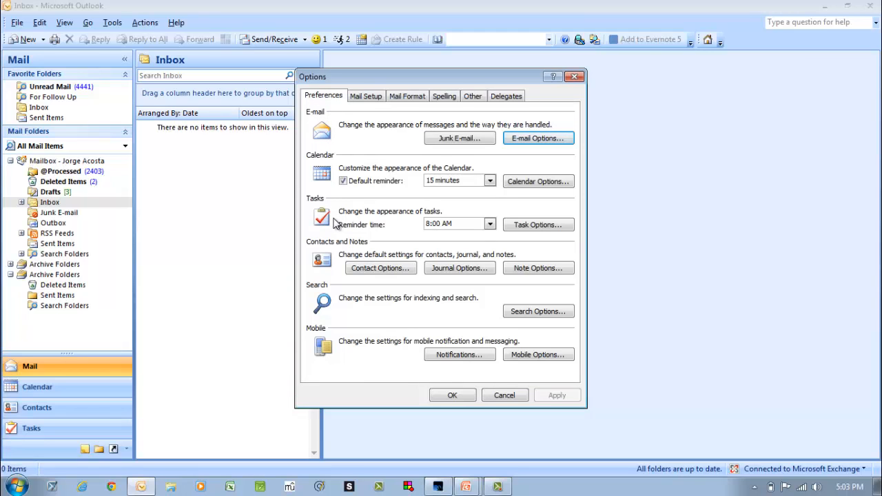
pyautogui.moveTo(513, 219)
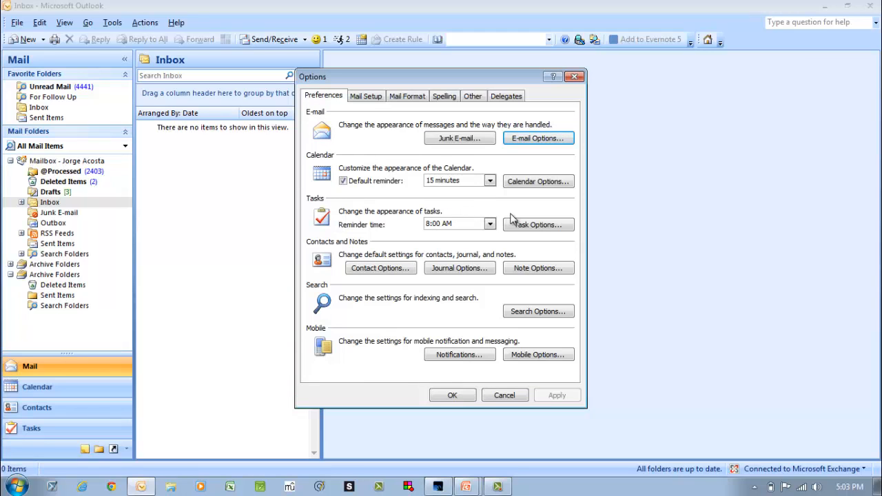
# Step: Uncheck 'Set reminders on tasks with due dates' in Task Options and close Options
pyautogui.click(538, 224)
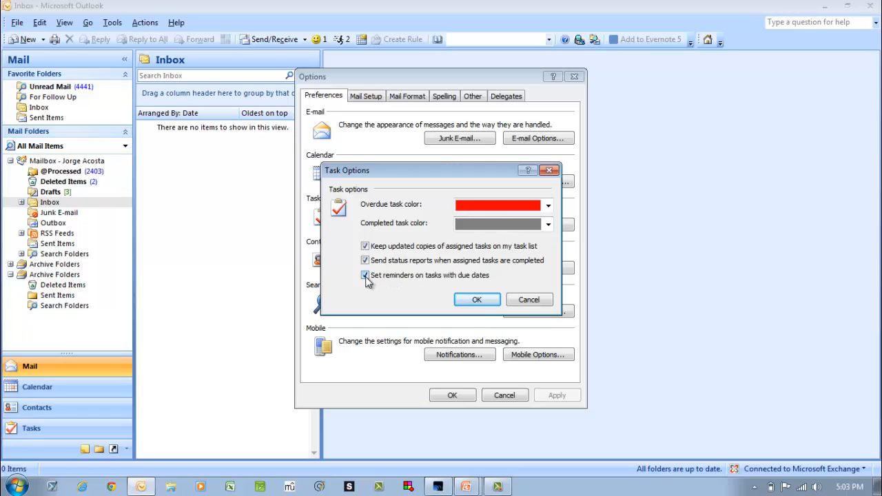
pyautogui.click(365, 275)
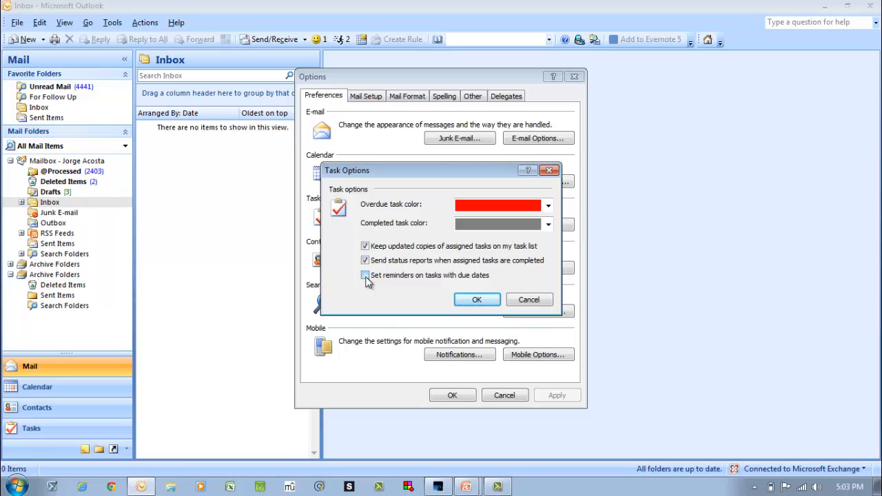
pyautogui.click(365, 275)
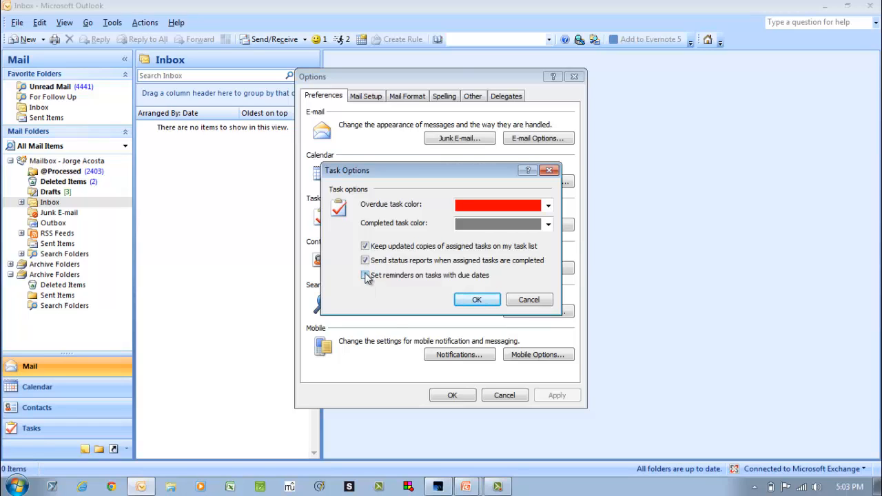
pyautogui.click(476, 299)
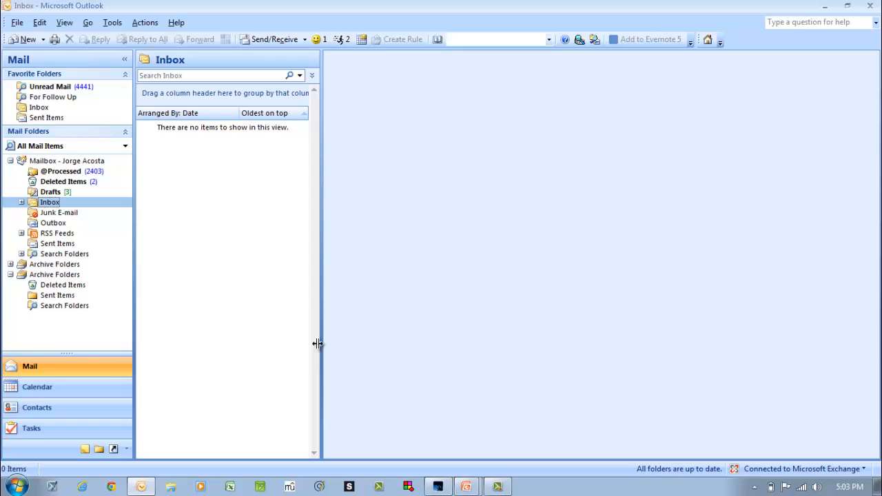
pyautogui.moveTo(186, 279)
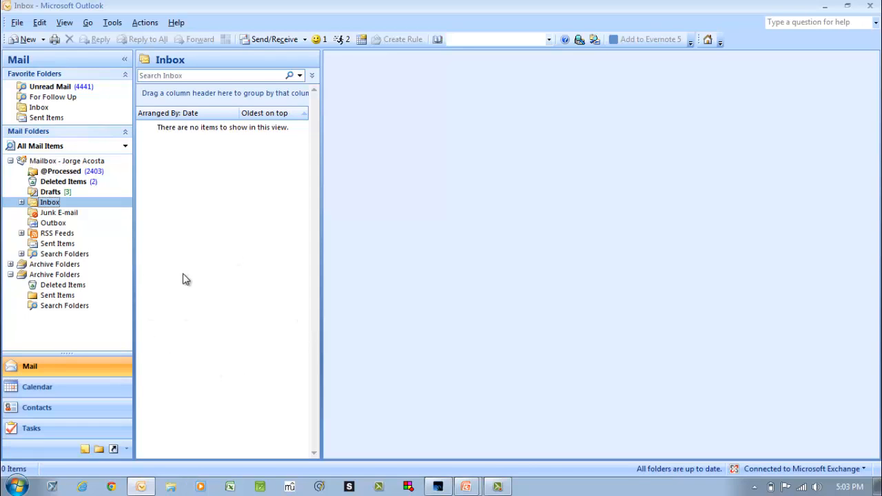
pyautogui.moveTo(331, 184)
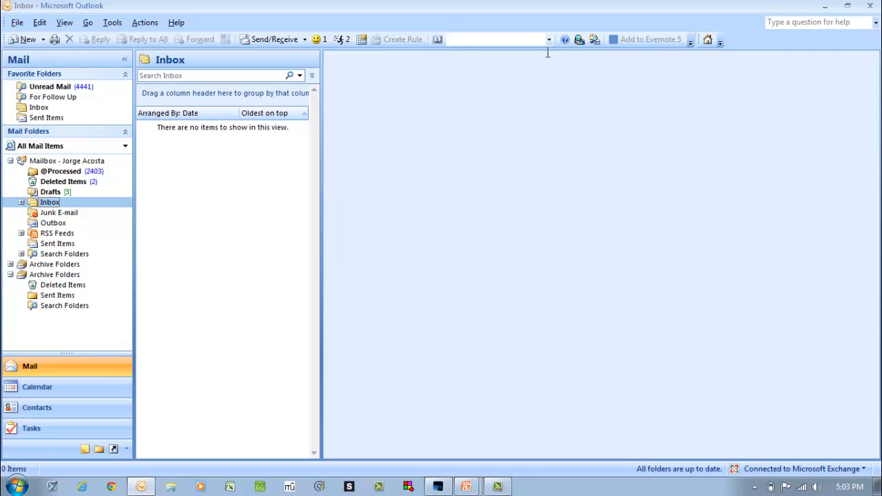
pyautogui.moveTo(729, 54)
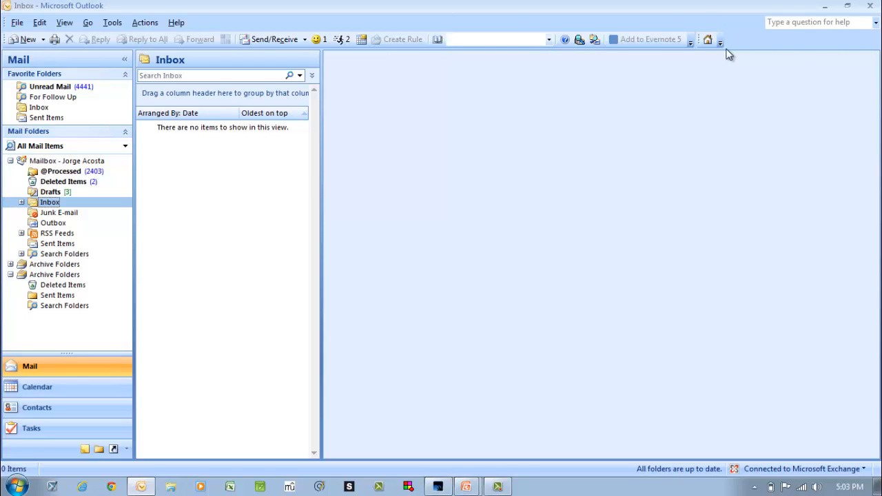
pyautogui.moveTo(873, 66)
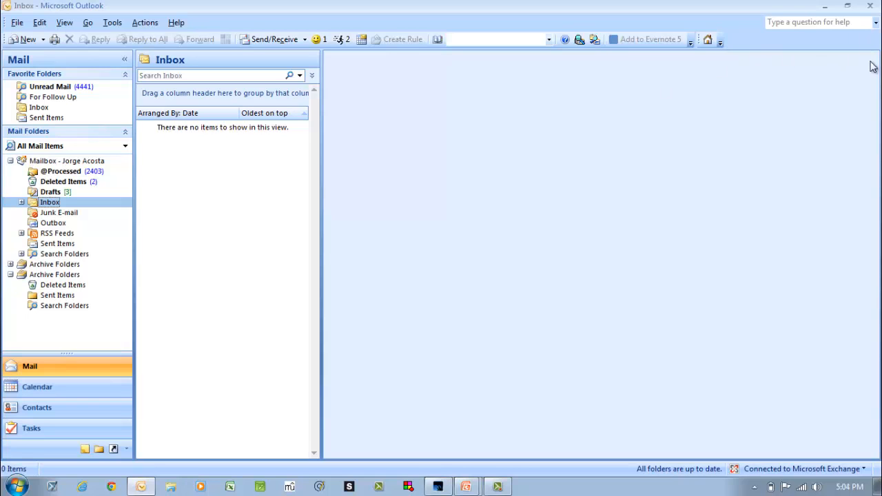
pyautogui.moveTo(77, 44)
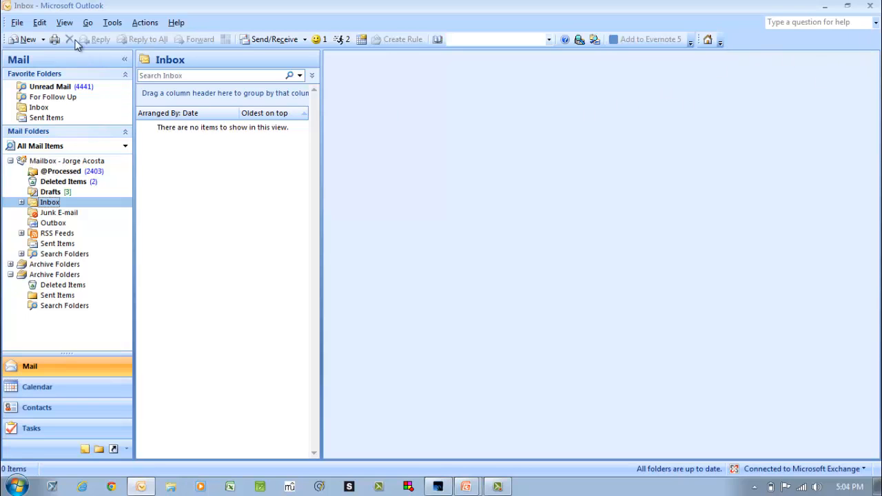
pyautogui.click(64, 22)
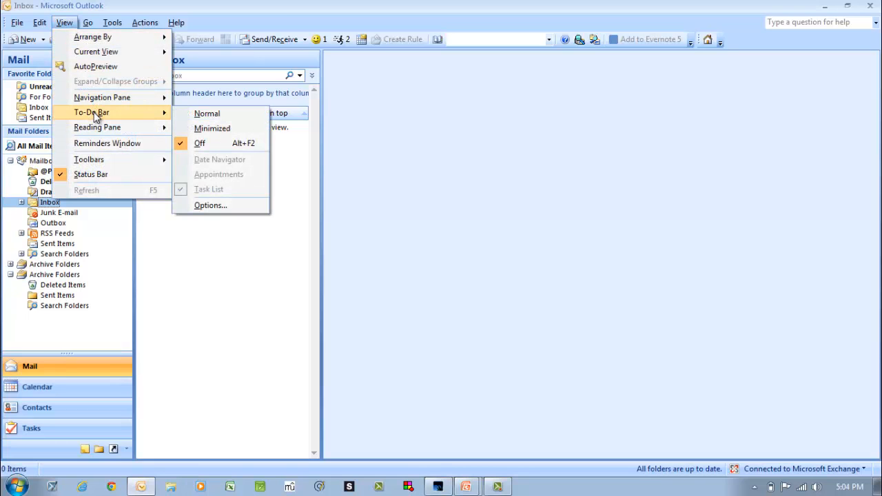
pyautogui.click(207, 113)
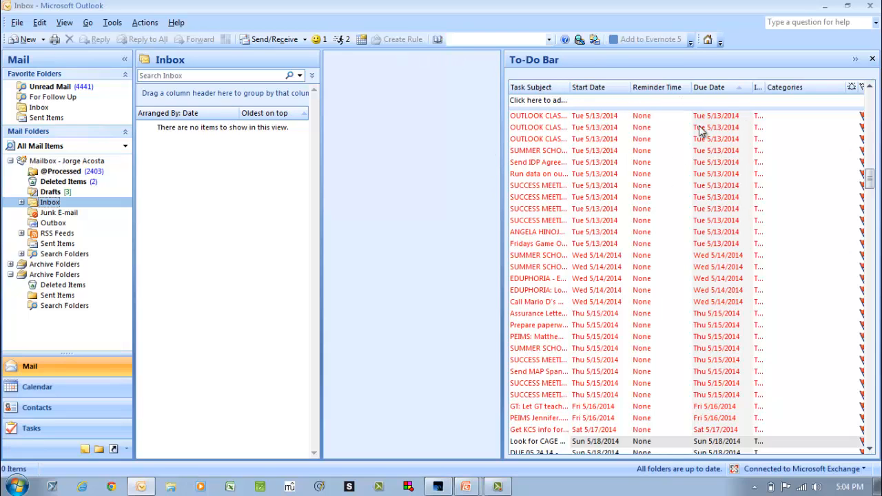
pyautogui.moveTo(740, 150)
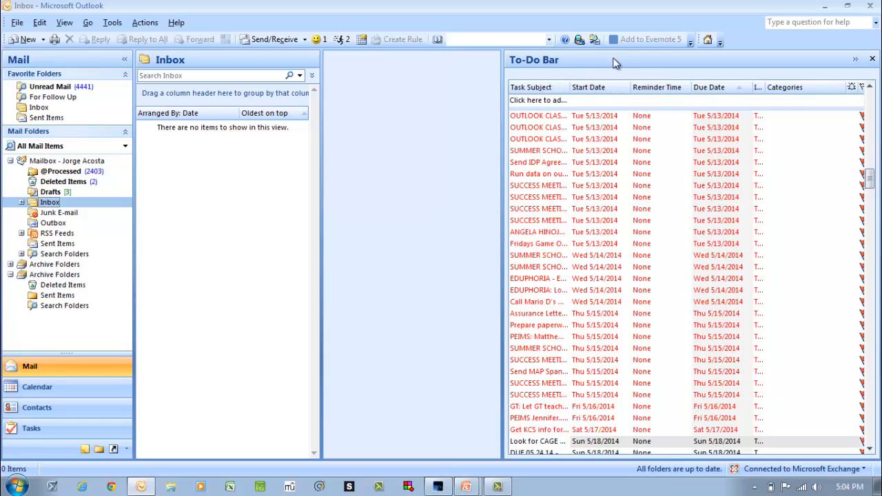
pyautogui.moveTo(589, 87)
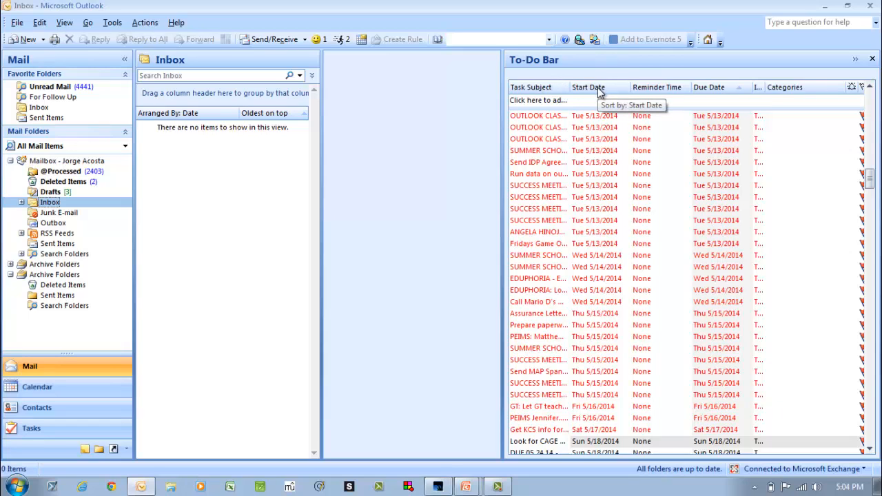
pyautogui.moveTo(784, 89)
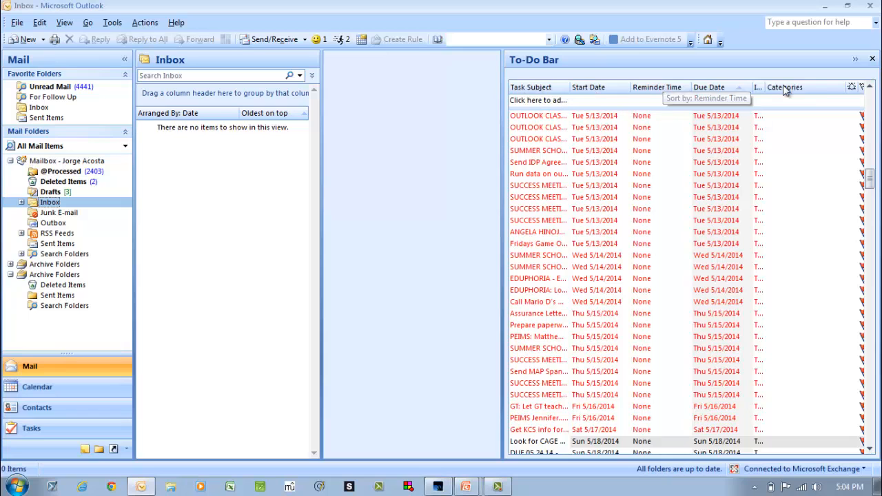
# Step: Open the To-Do List view's Fields dialog listing All Task fields
pyautogui.rightClick(657, 87)
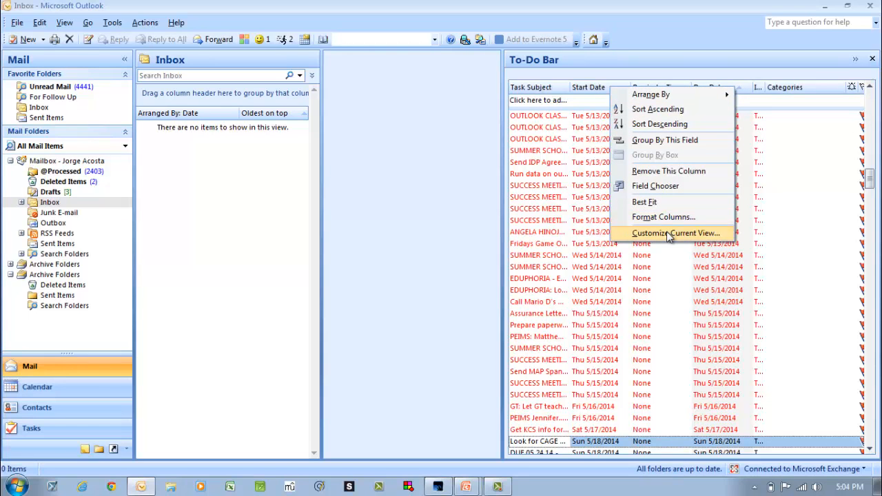
pyautogui.click(676, 233)
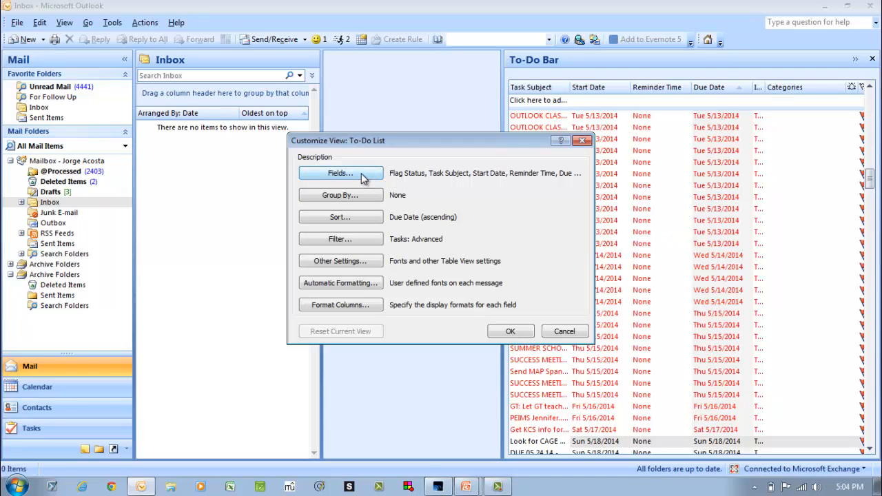
pyautogui.click(339, 173)
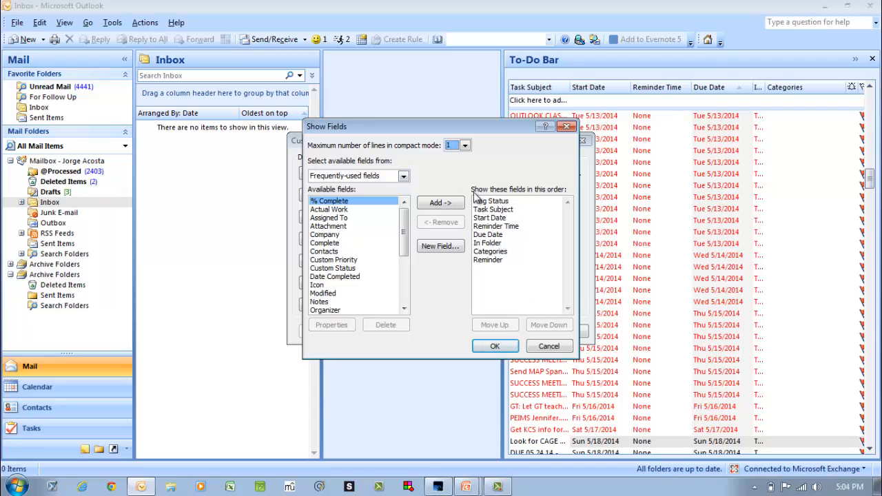
pyautogui.click(403, 175)
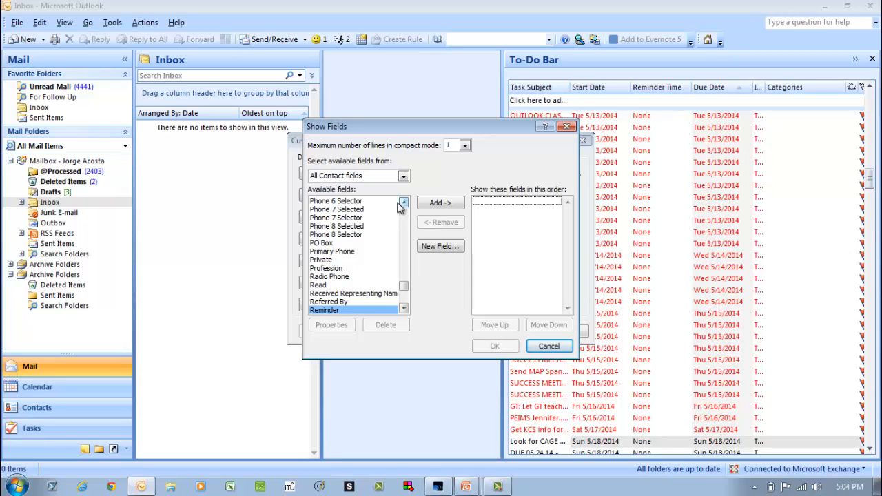
pyautogui.click(403, 176)
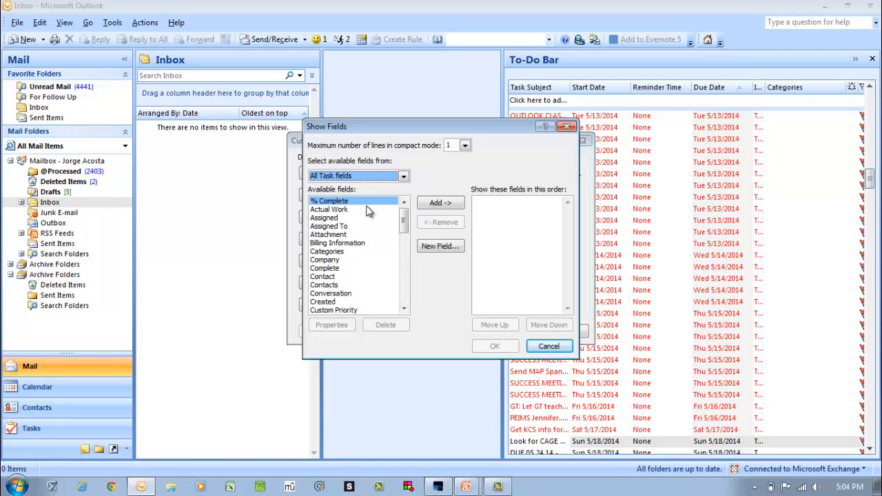
pyautogui.moveTo(350, 238)
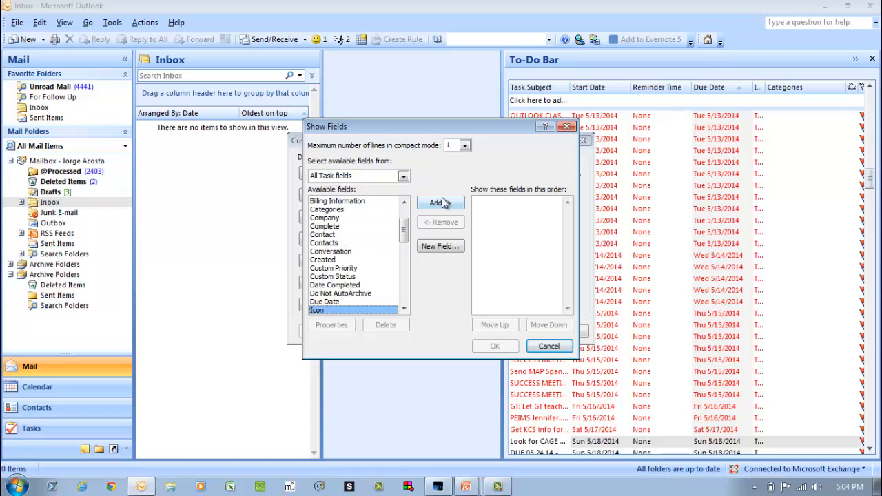
# Step: Add Icon, Complete, Priority, Subject and Start Date as the displayed fields
pyautogui.click(436, 202)
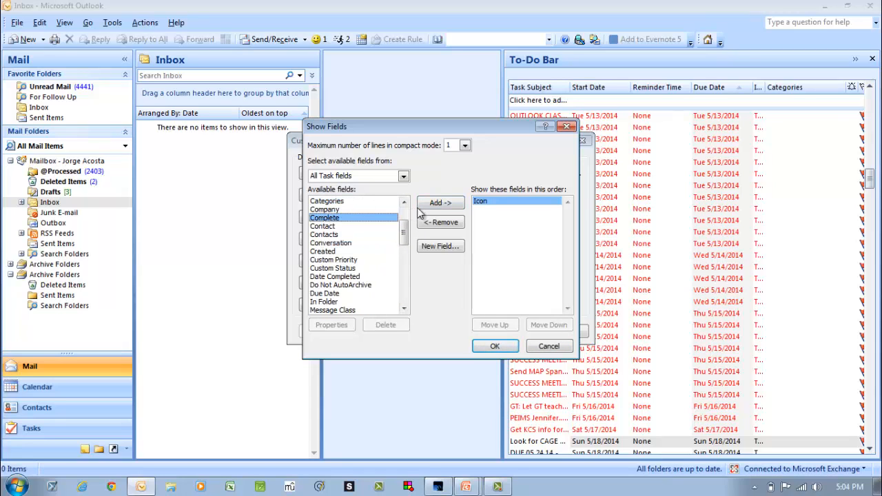
pyautogui.click(440, 201)
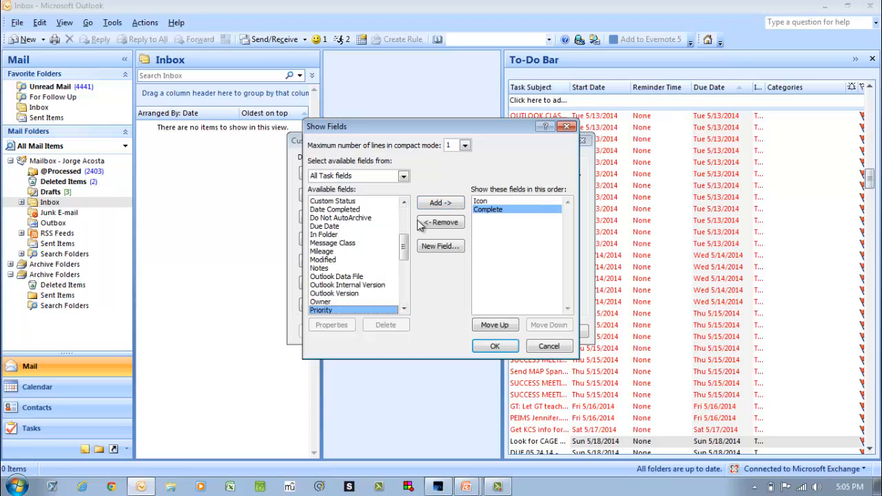
pyautogui.click(440, 203)
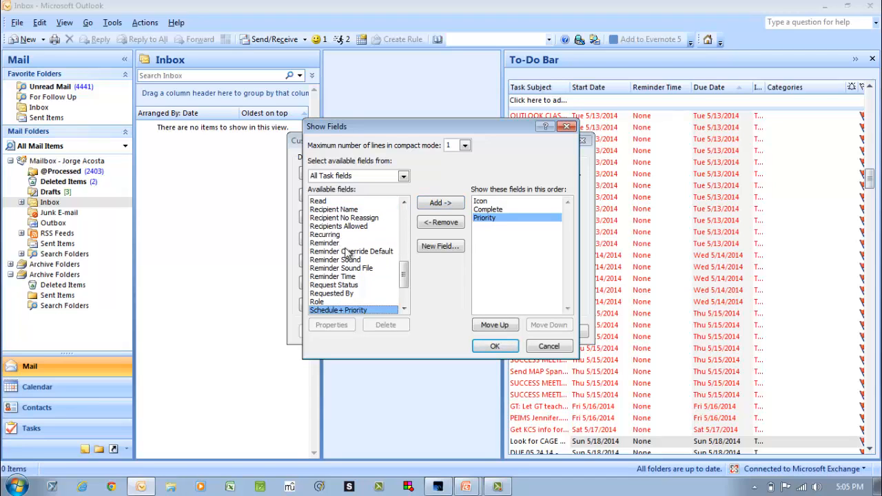
pyautogui.click(404, 308)
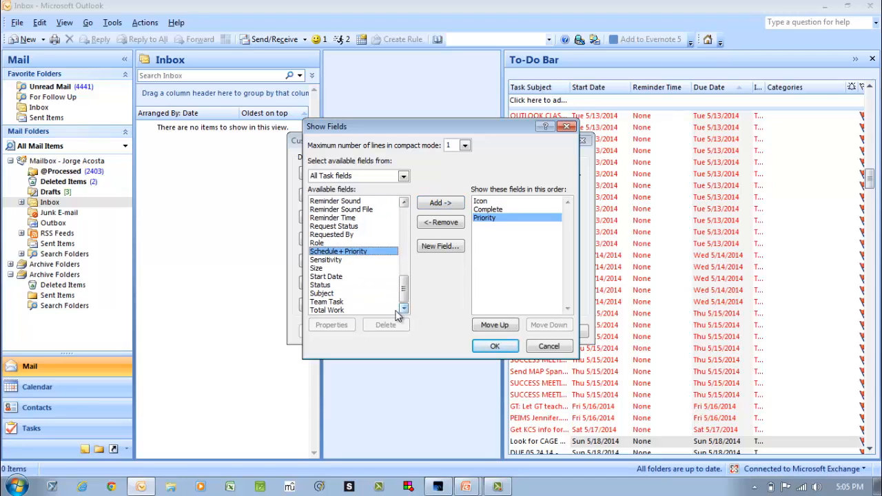
pyautogui.click(321, 292)
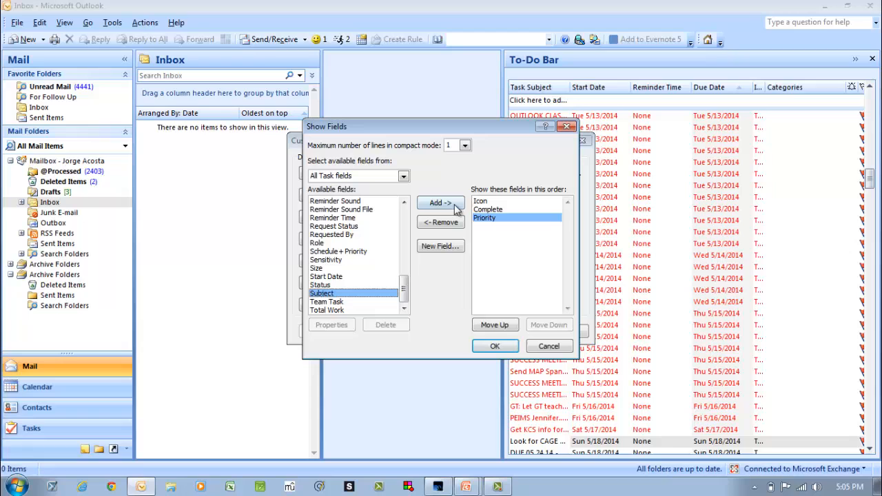
pyautogui.click(439, 202)
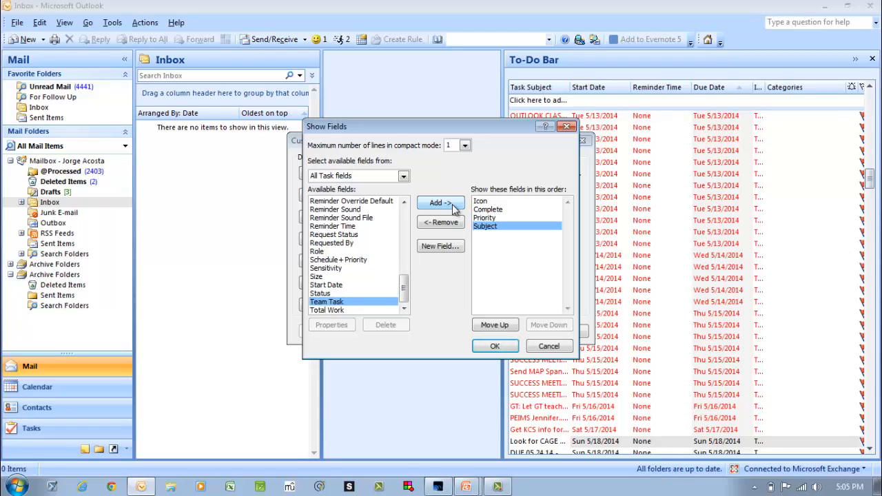
pyautogui.click(338, 259)
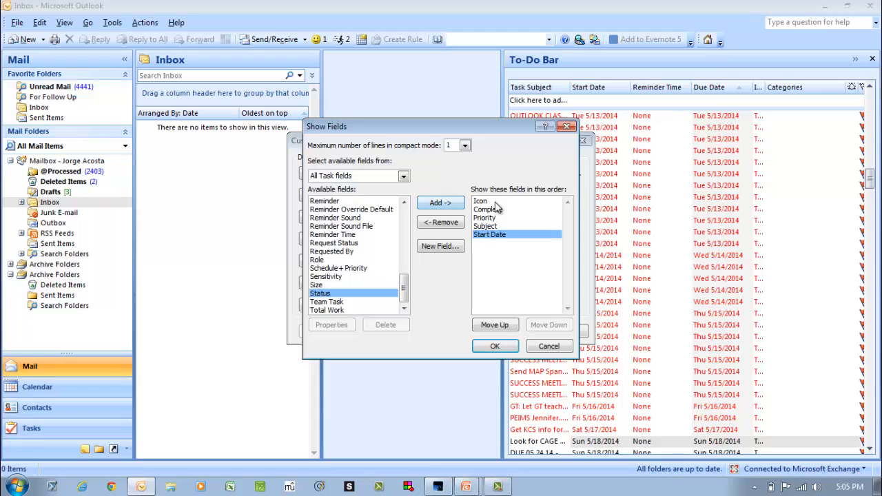
pyautogui.click(495, 346)
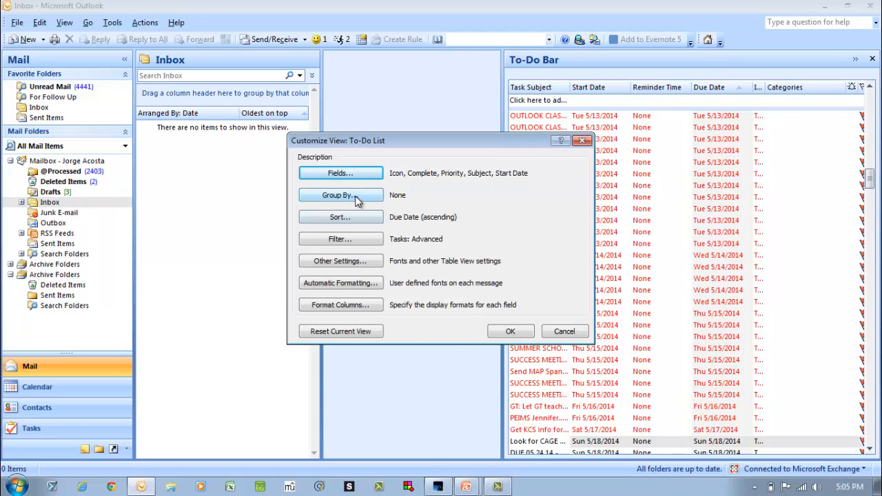
# Step: Turn off automatic grouping and group tasks by Priority, descending
pyautogui.click(340, 195)
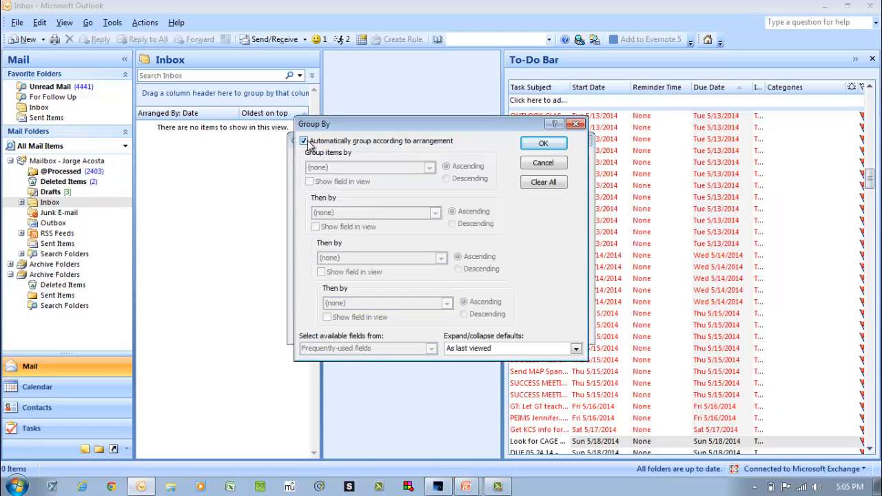
pyautogui.click(304, 140)
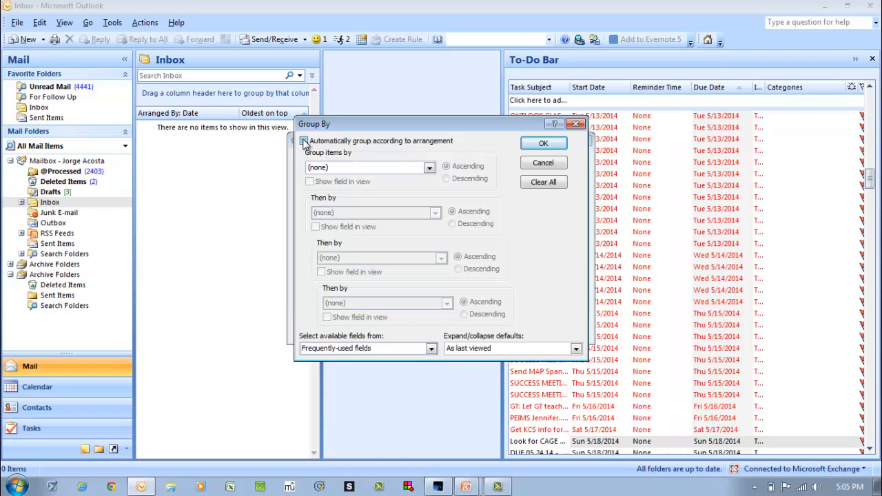
pyautogui.click(430, 167)
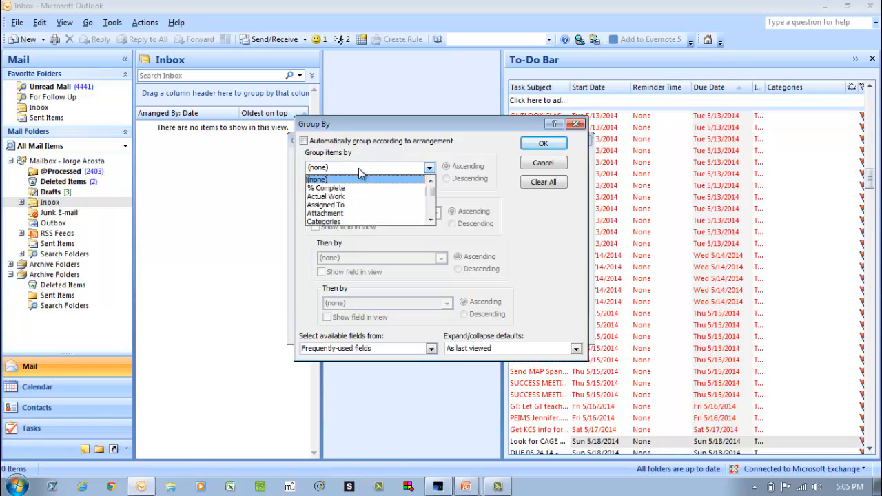
pyautogui.click(338, 221)
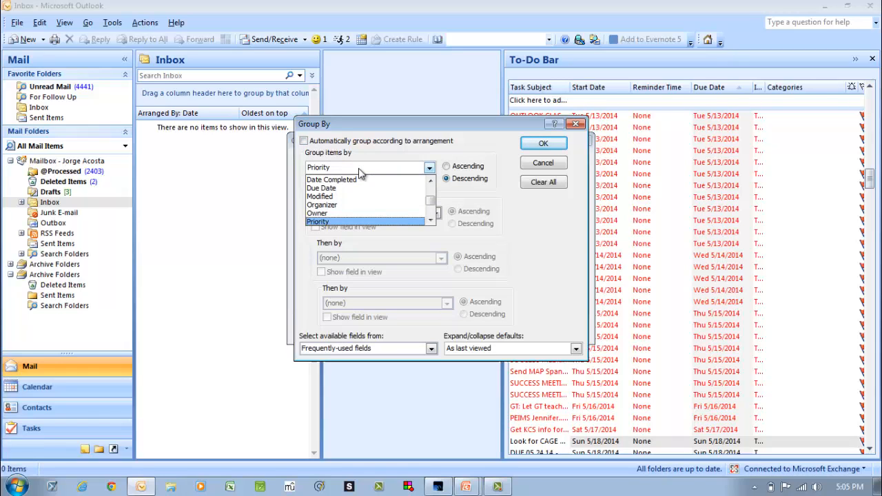
pyautogui.click(337, 221)
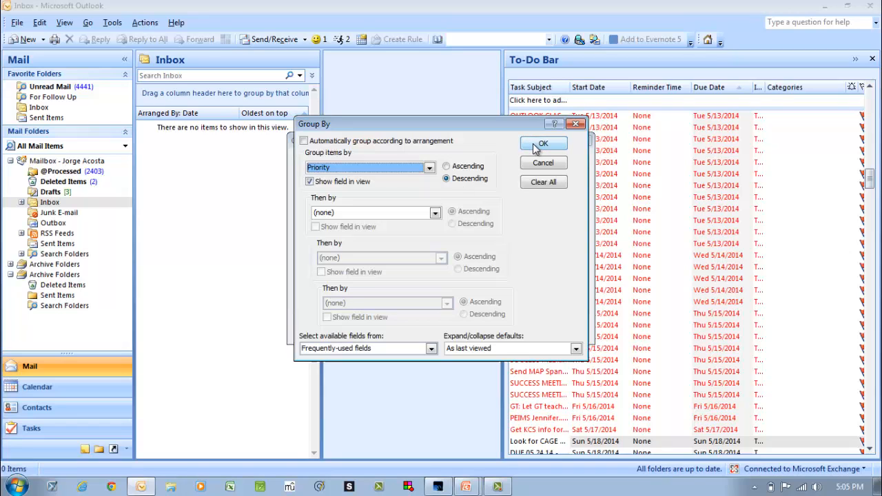
pyautogui.click(543, 143)
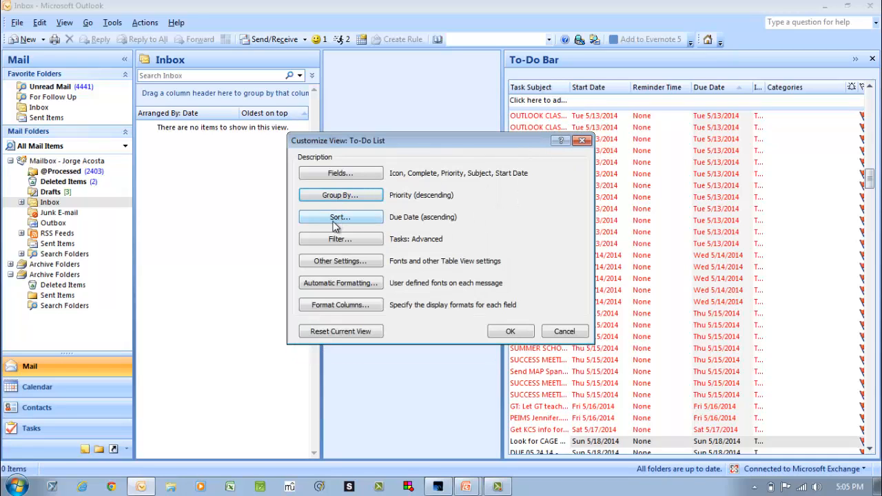
# Step: Set the view's sort to Start Date, descending
pyautogui.click(340, 217)
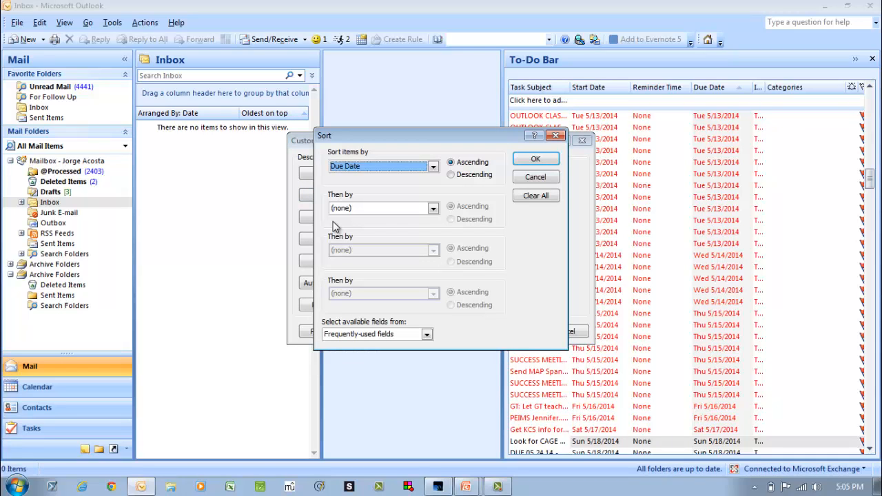
pyautogui.click(432, 166)
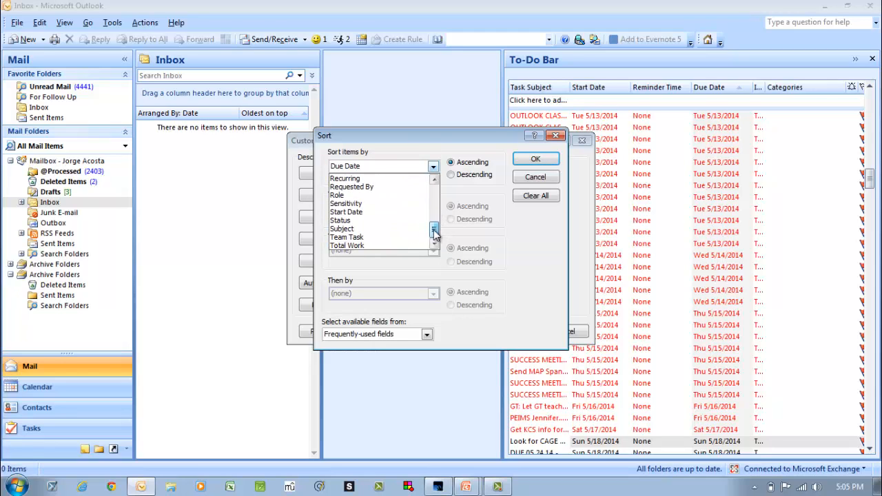
pyautogui.click(346, 211)
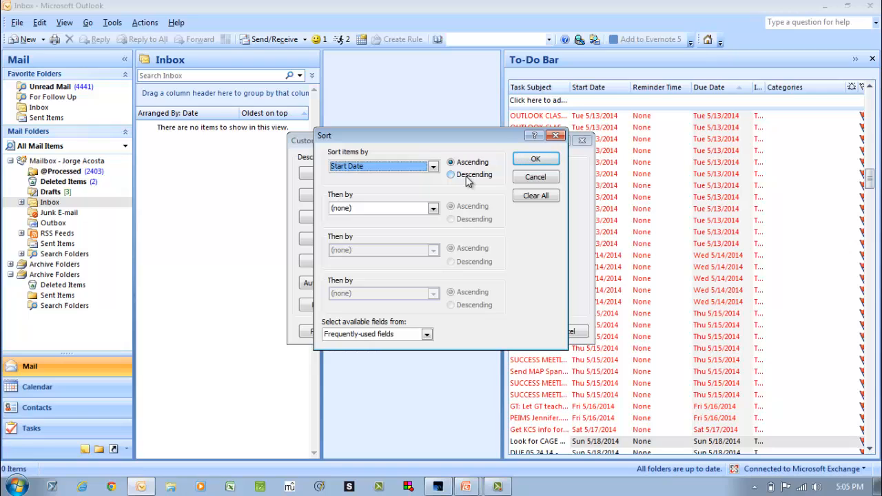
pyautogui.click(450, 174)
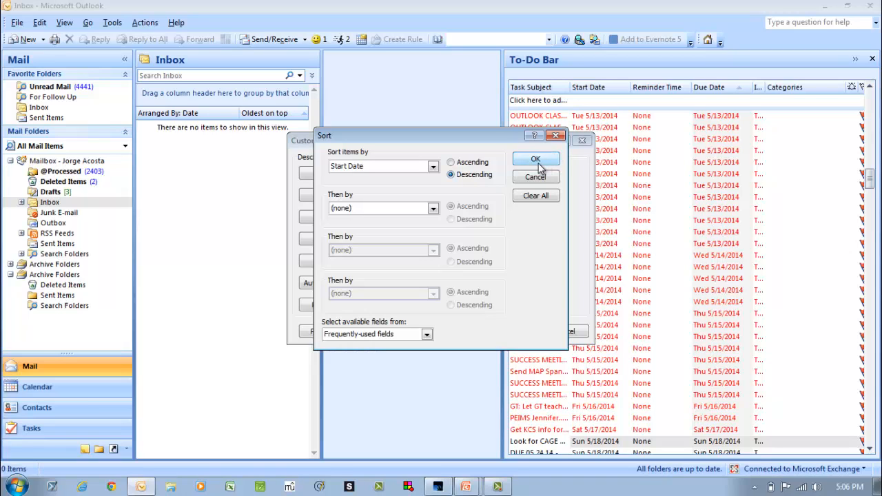
pyautogui.click(536, 158)
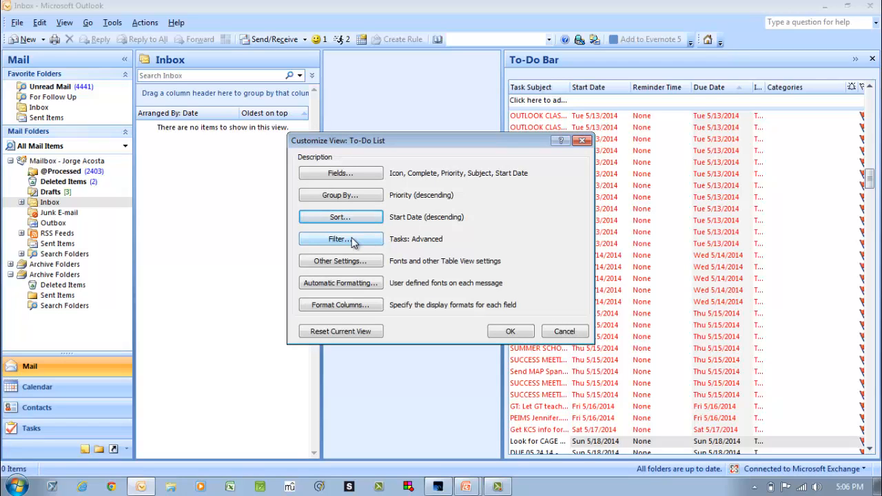
# Step: Add the advanced filter criterion Start Date on or before Today
pyautogui.click(340, 239)
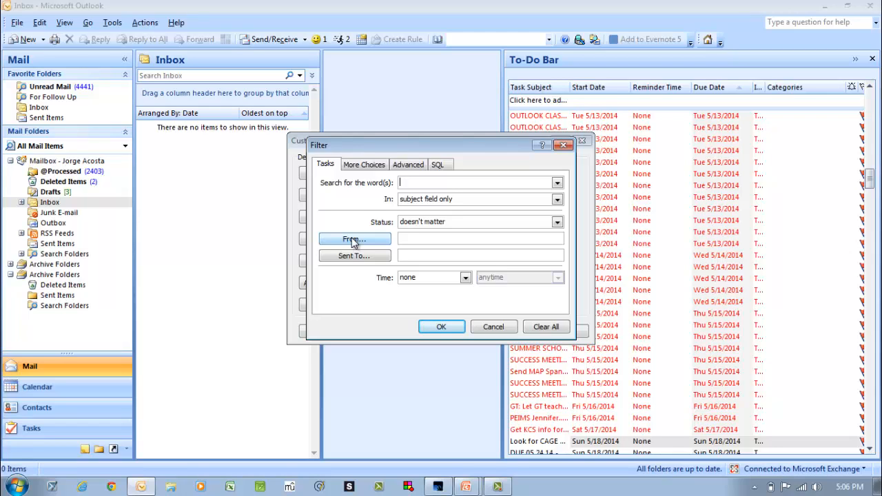
pyautogui.moveTo(410, 161)
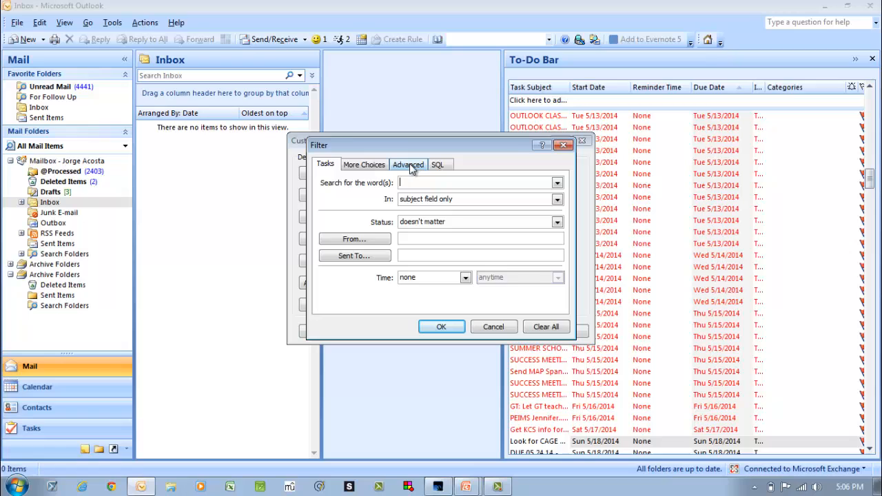
pyautogui.click(408, 164)
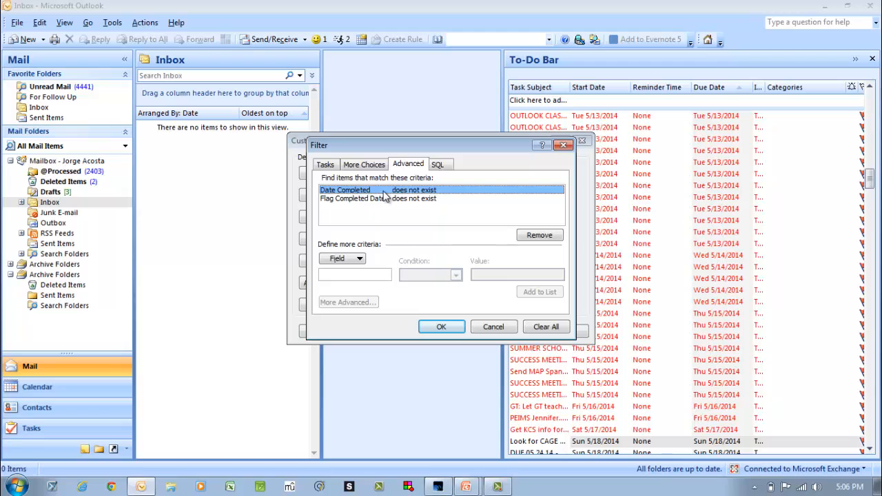
pyautogui.moveTo(371, 266)
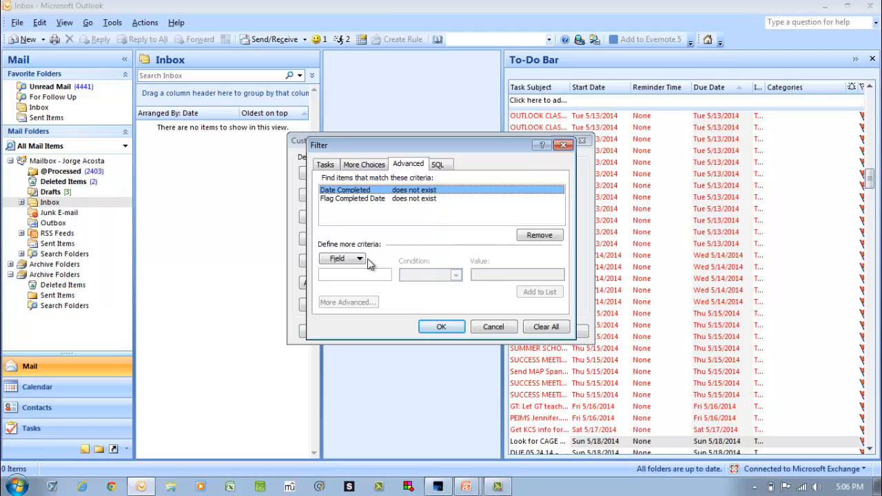
pyautogui.click(342, 258)
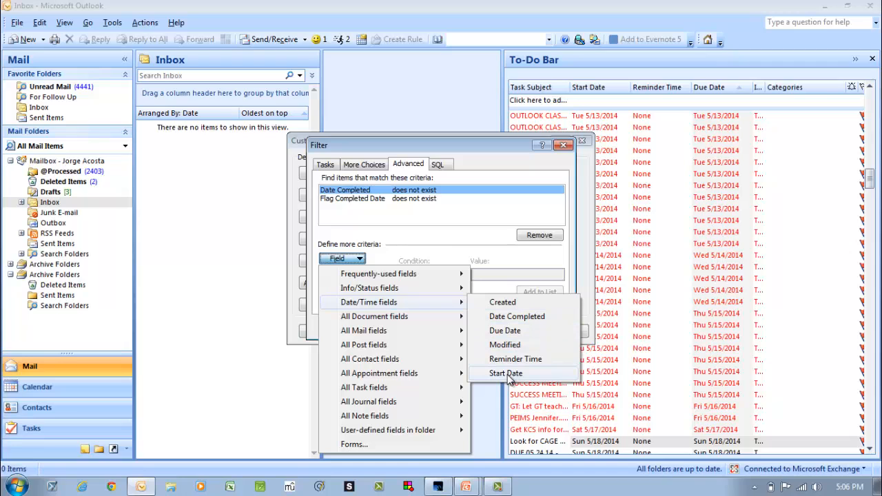
pyautogui.click(505, 373)
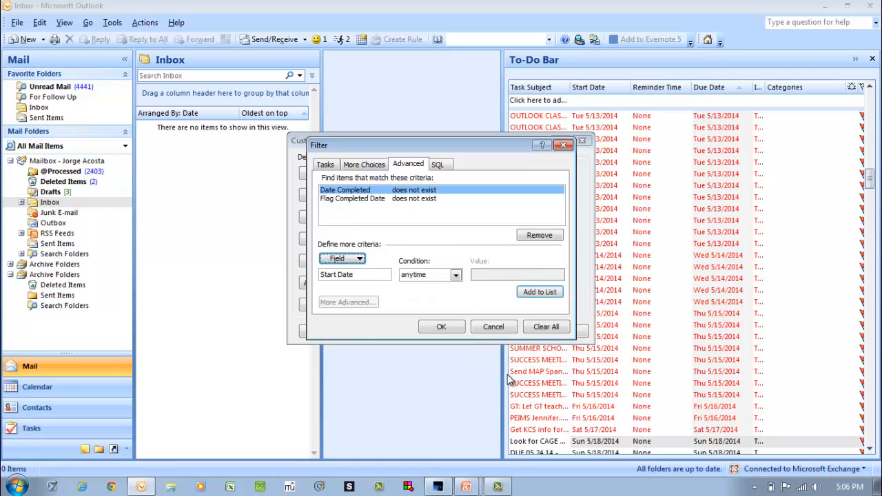
pyautogui.click(456, 274)
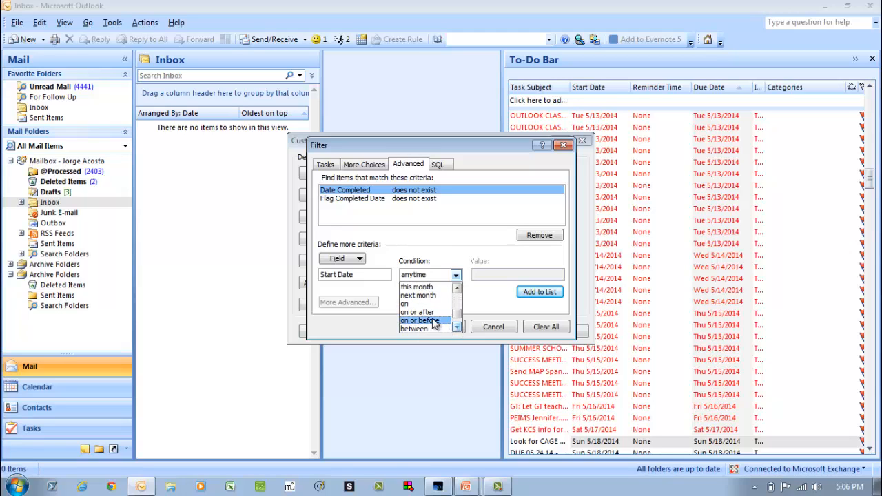
pyautogui.click(419, 320)
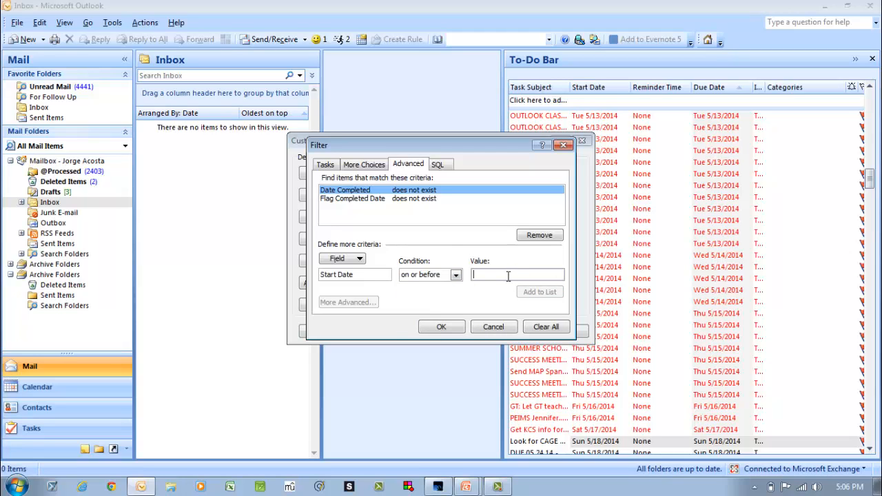
pyautogui.write('Today')
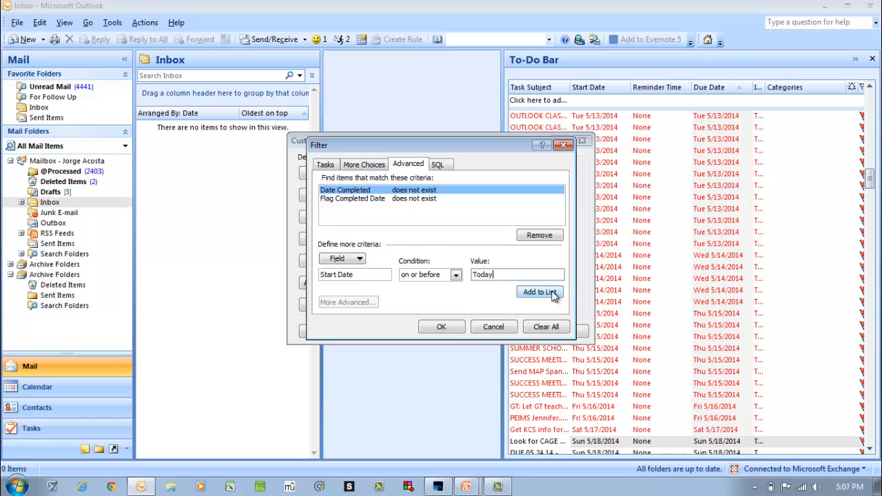
pyautogui.click(540, 291)
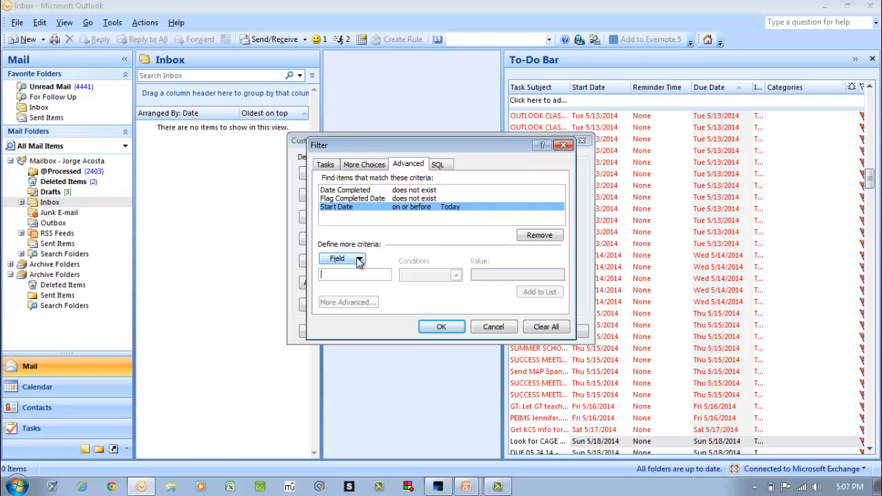
# Step: Add the filter criterion Status not equal to Completed
pyautogui.click(358, 259)
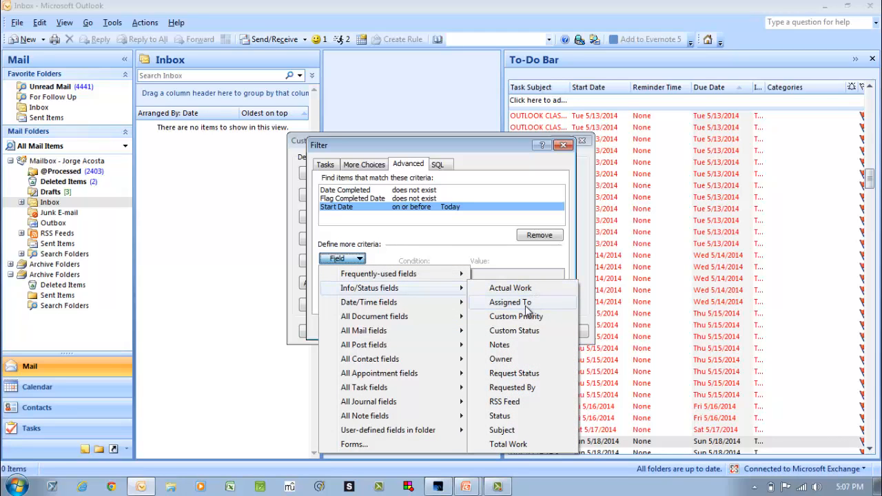
pyautogui.moveTo(518, 416)
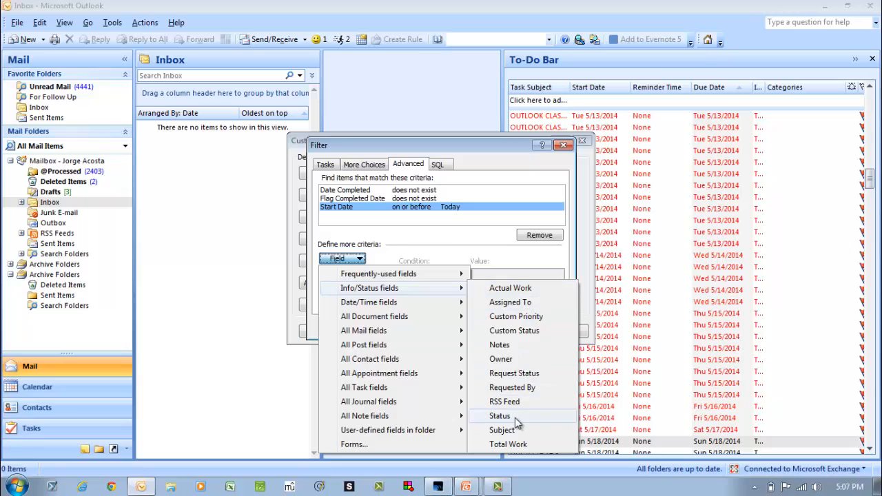
pyautogui.click(499, 416)
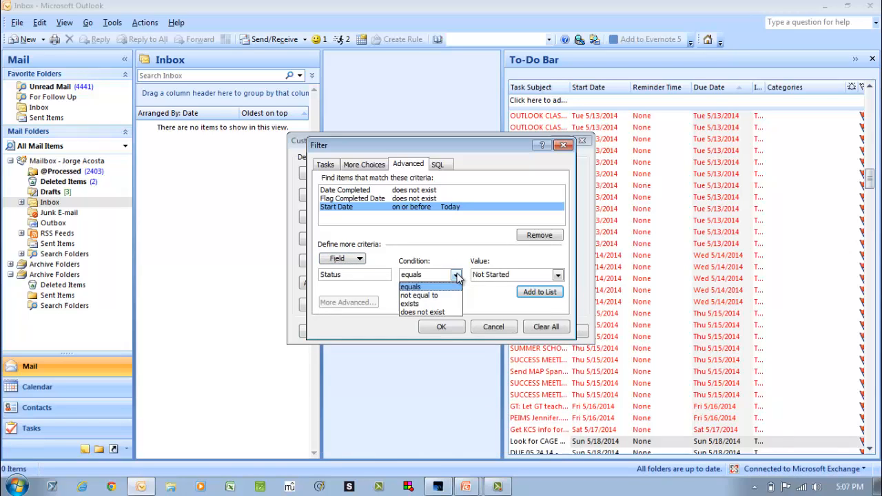
pyautogui.moveTo(446, 295)
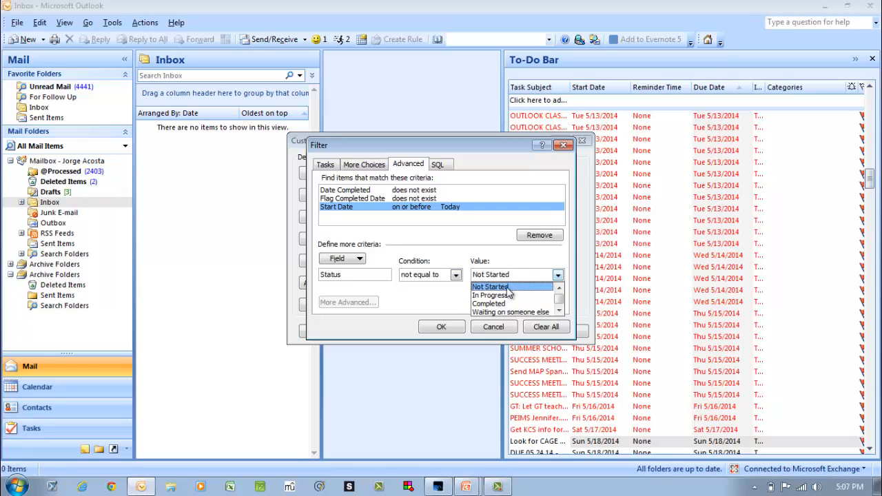
pyautogui.click(490, 304)
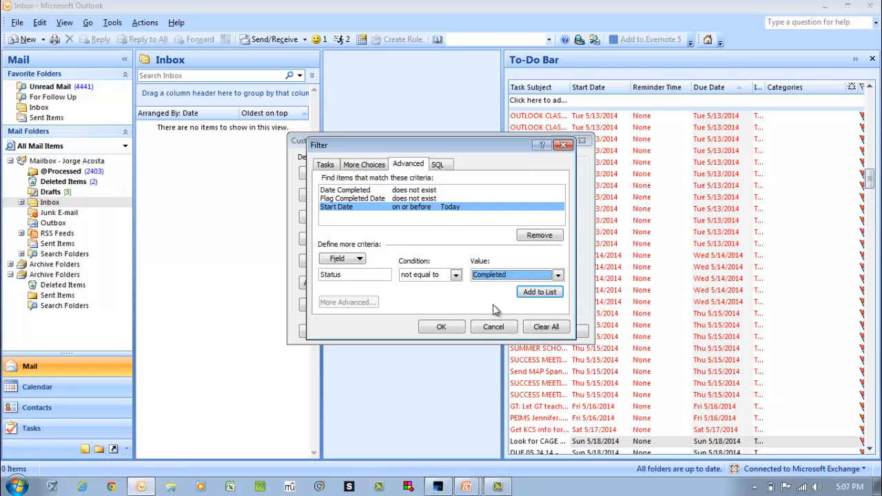
pyautogui.click(539, 291)
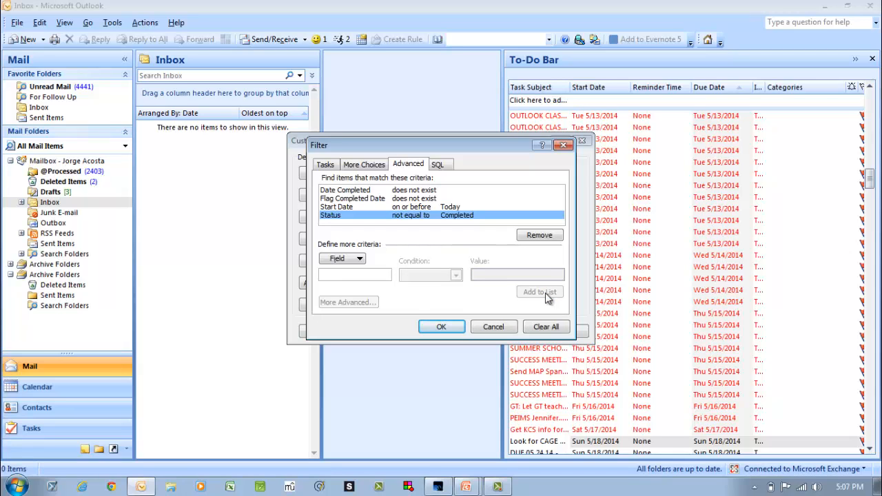
# Step: Add the criterion Start Date does not exist and apply the filter
pyautogui.click(359, 258)
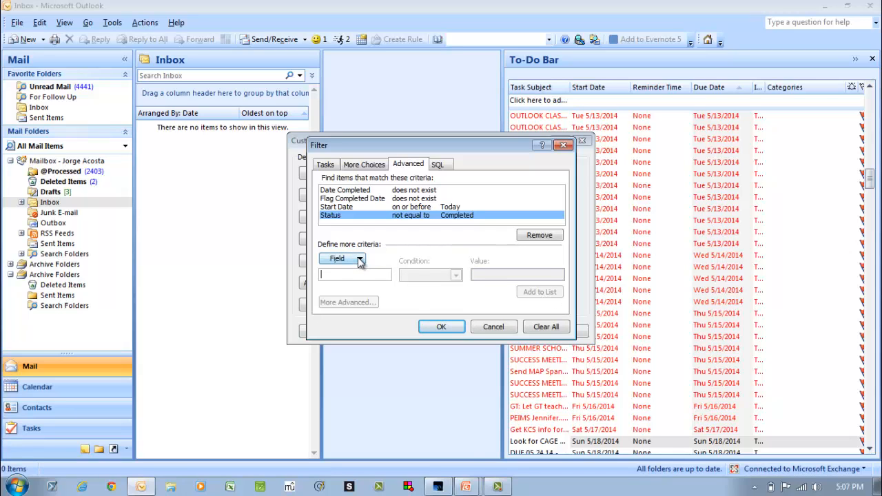
pyautogui.click(342, 258)
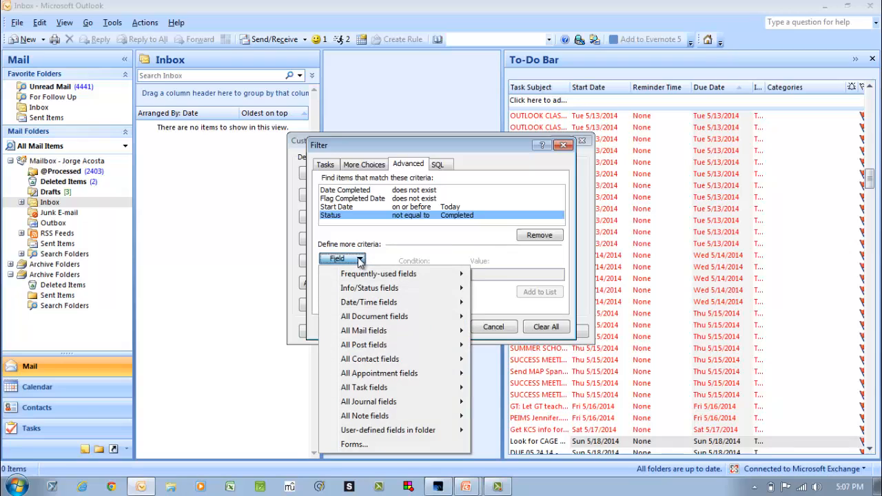
pyautogui.click(369, 302)
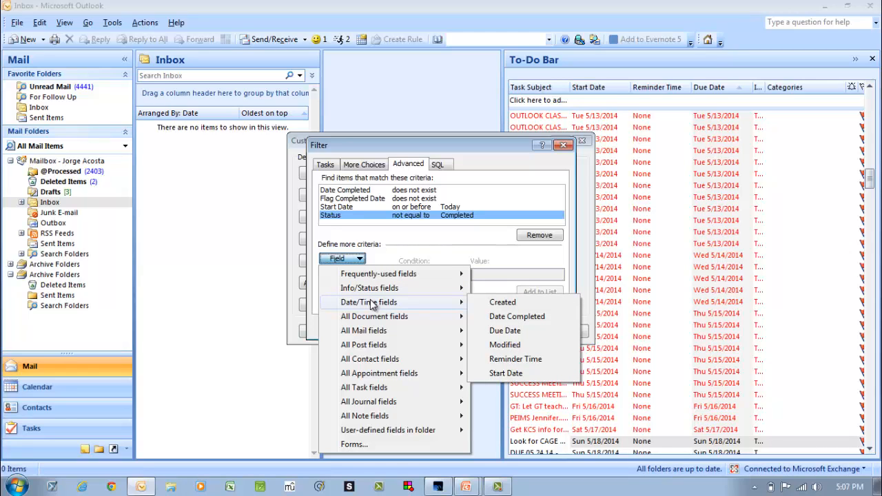
pyautogui.moveTo(520, 378)
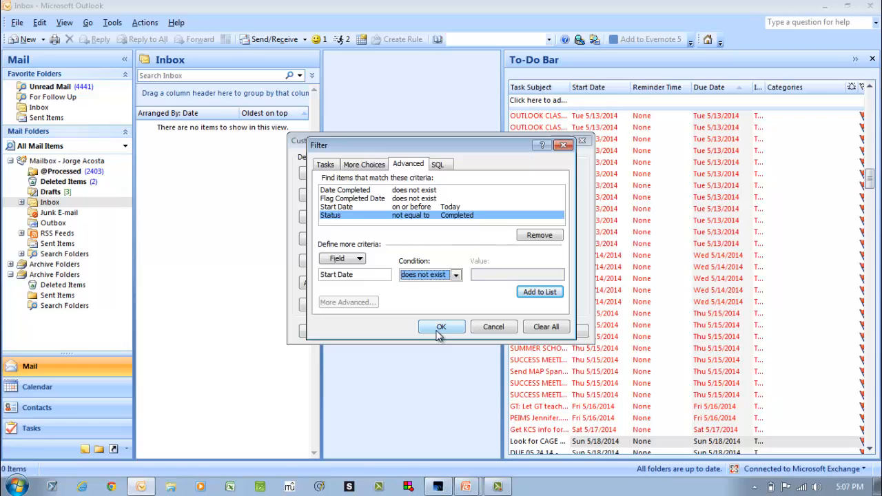
pyautogui.moveTo(519, 281)
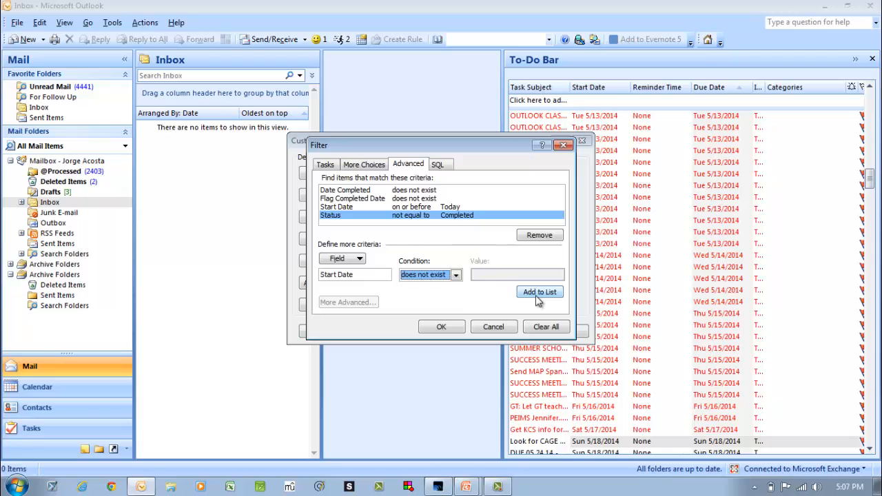
pyautogui.click(539, 291)
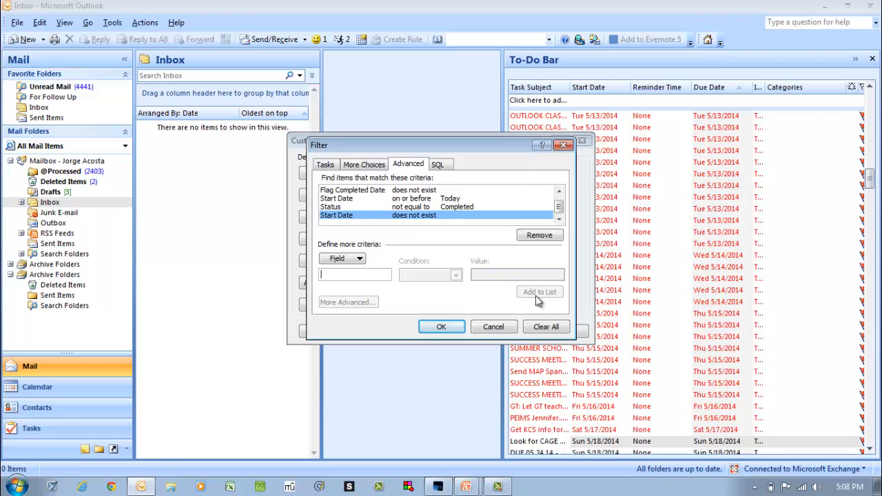
pyautogui.click(441, 326)
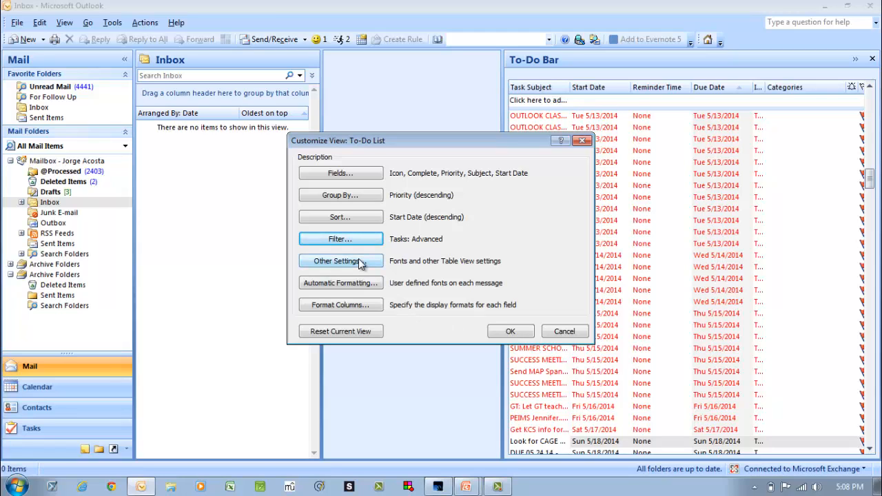
# Step: In Other Settings, disable compact layout and choose 'Always use single-line layout'
pyautogui.click(340, 261)
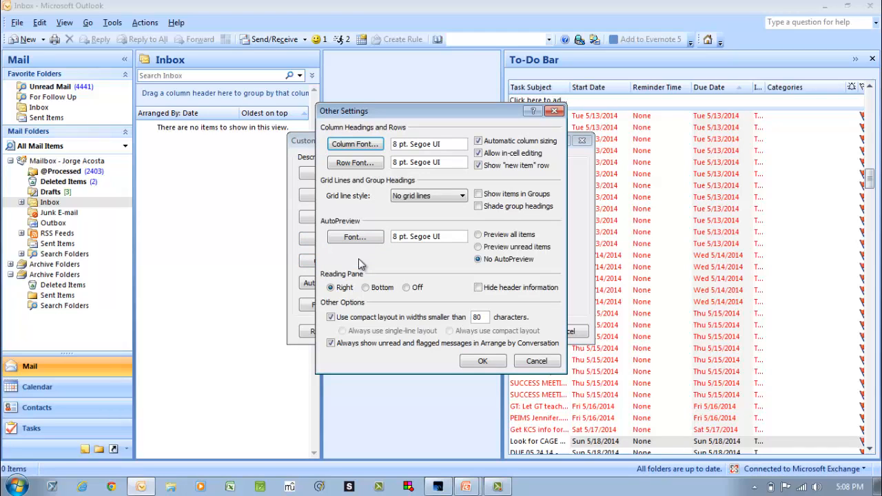
pyautogui.moveTo(348, 296)
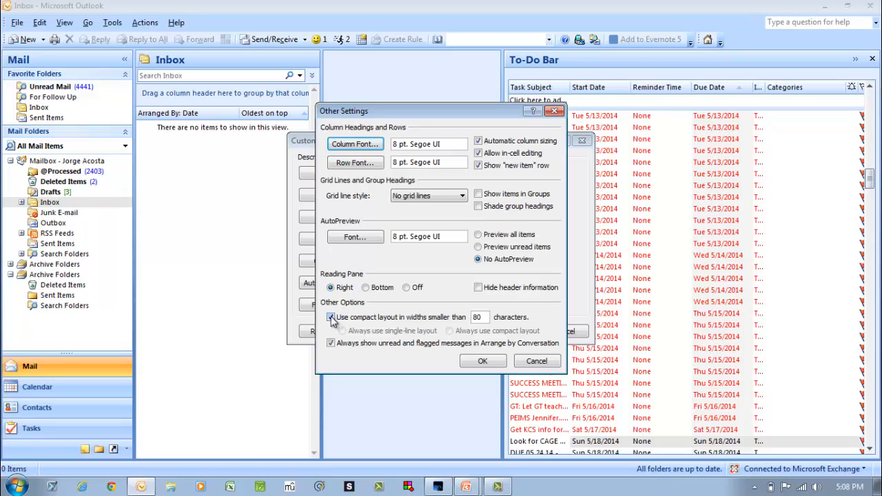
pyautogui.click(330, 317)
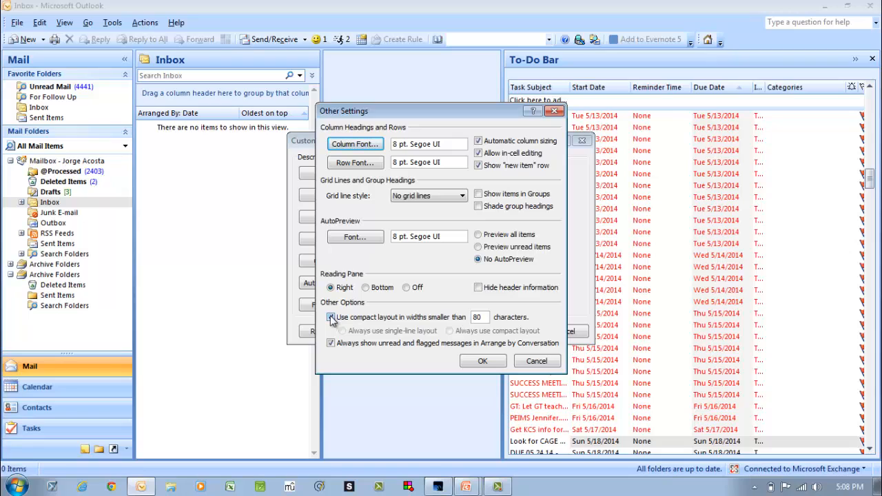
pyautogui.click(331, 317)
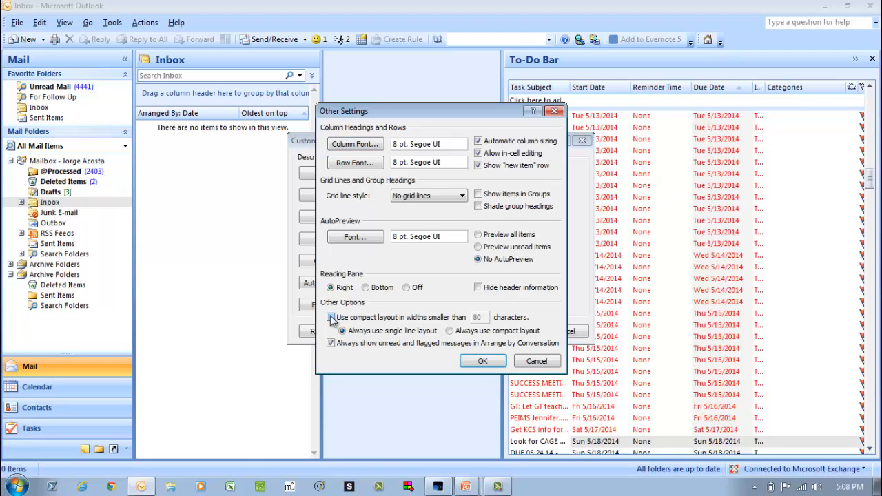
pyautogui.click(331, 317)
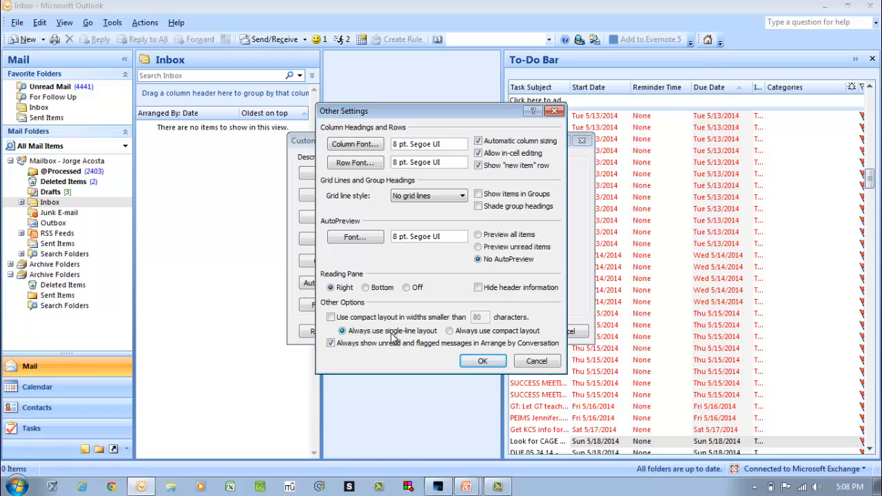
pyautogui.click(478, 140)
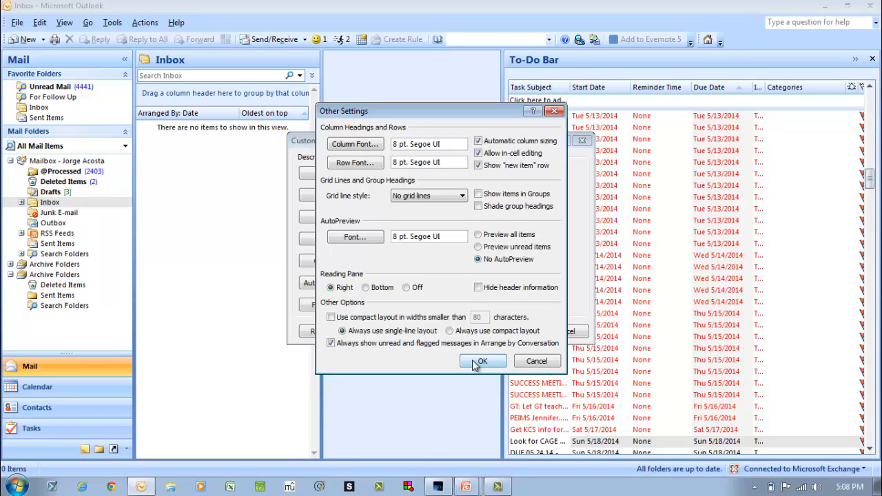
pyautogui.click(481, 361)
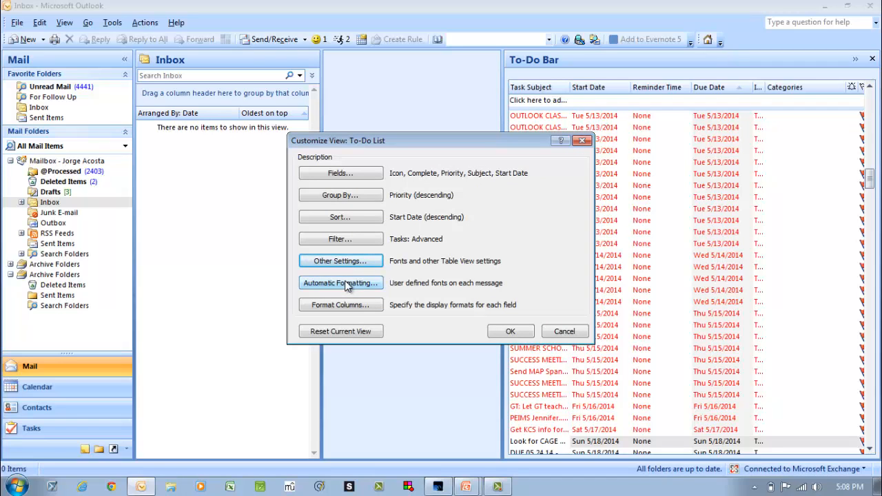
# Step: In Automatic Formatting, uncheck the Overdue tasks rule and add an Untitled rule
pyautogui.click(340, 282)
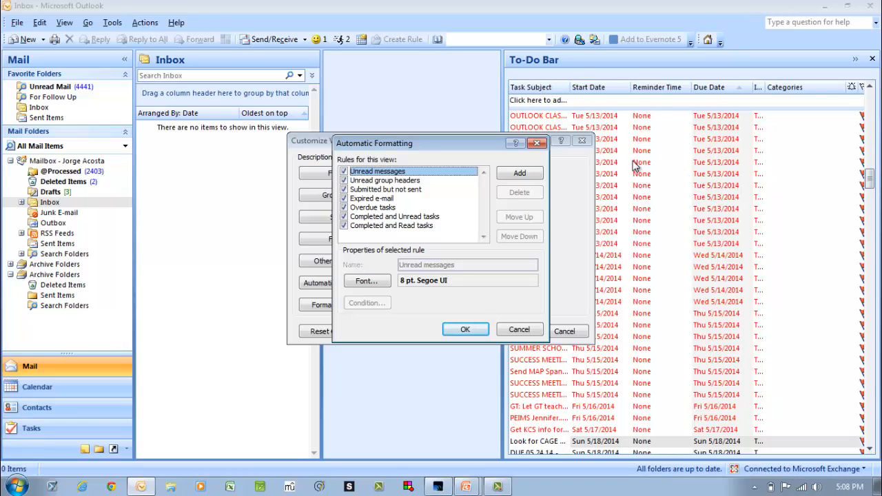
pyautogui.moveTo(631, 164)
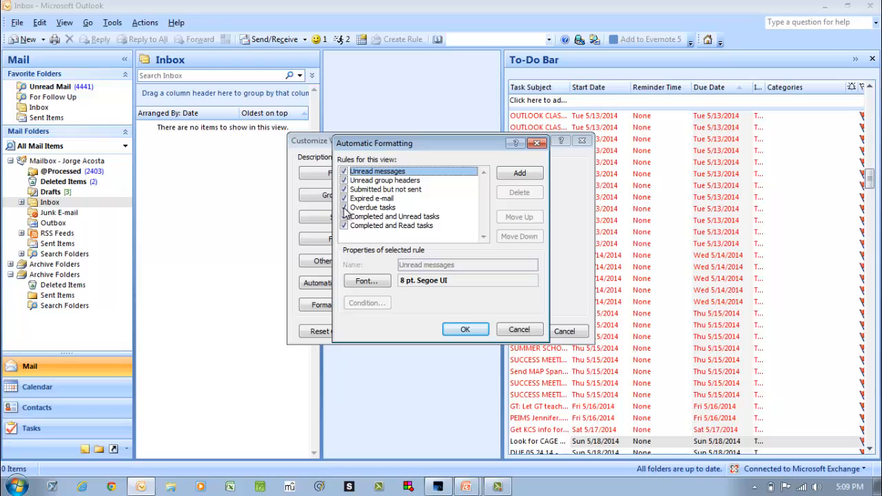
pyautogui.click(373, 207)
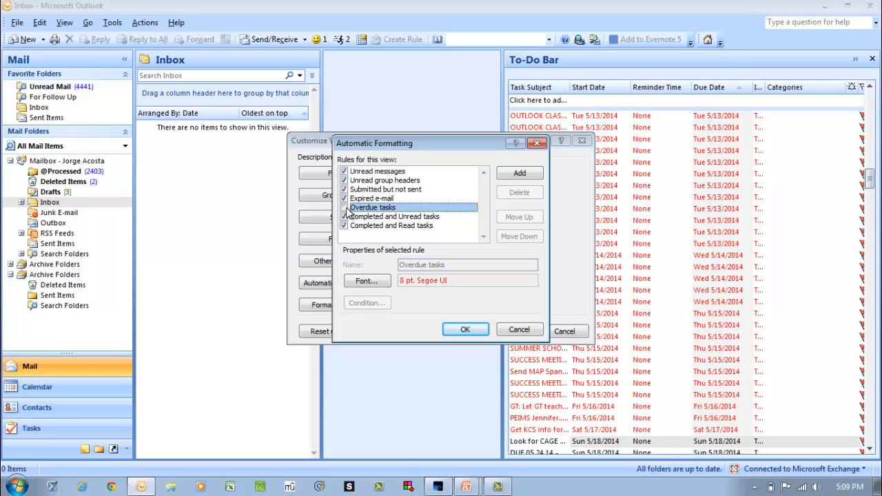
pyautogui.moveTo(501, 191)
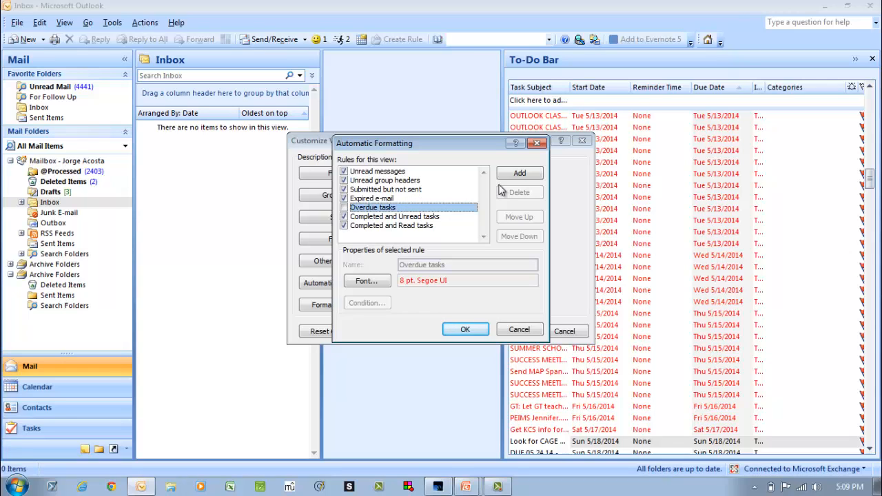
pyautogui.click(519, 173)
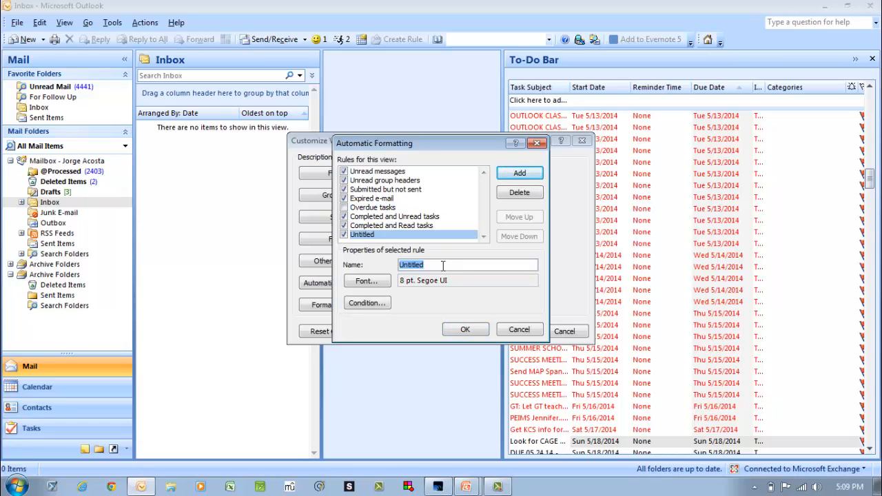
# Step: Name the new rule 'Start Date Today' and give it an underlined font
pyautogui.write('Start Date Today')
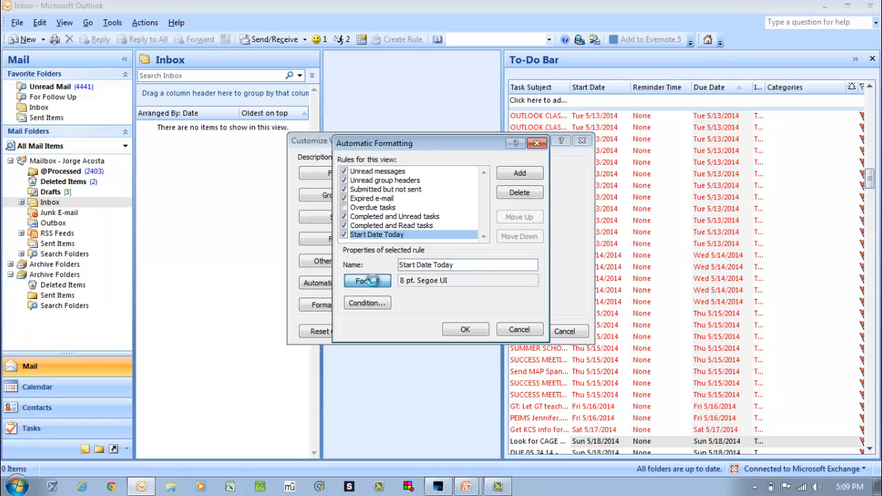
pyautogui.click(364, 281)
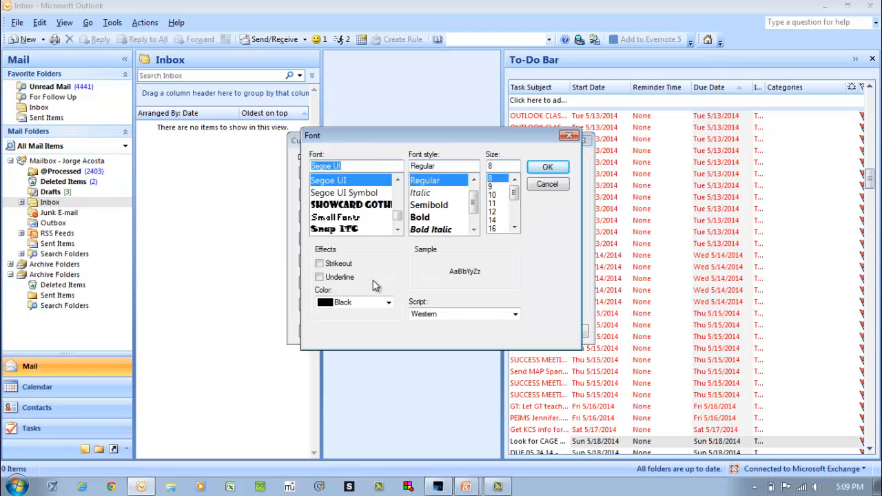
pyautogui.click(319, 276)
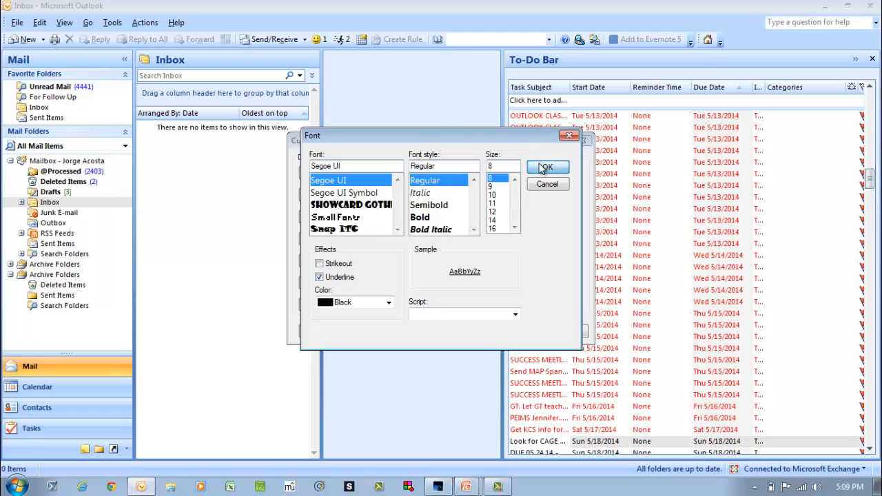
pyautogui.click(546, 168)
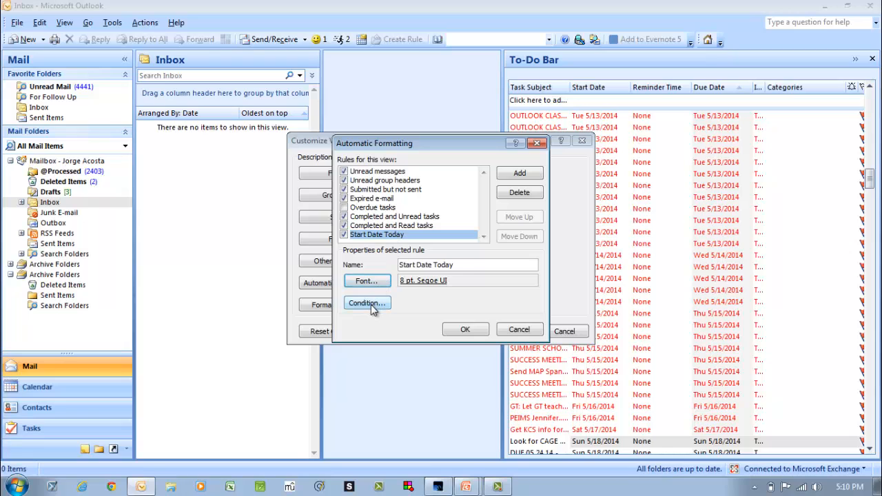
# Step: Set the rule's advanced condition to Start Date equal to today
pyautogui.click(366, 303)
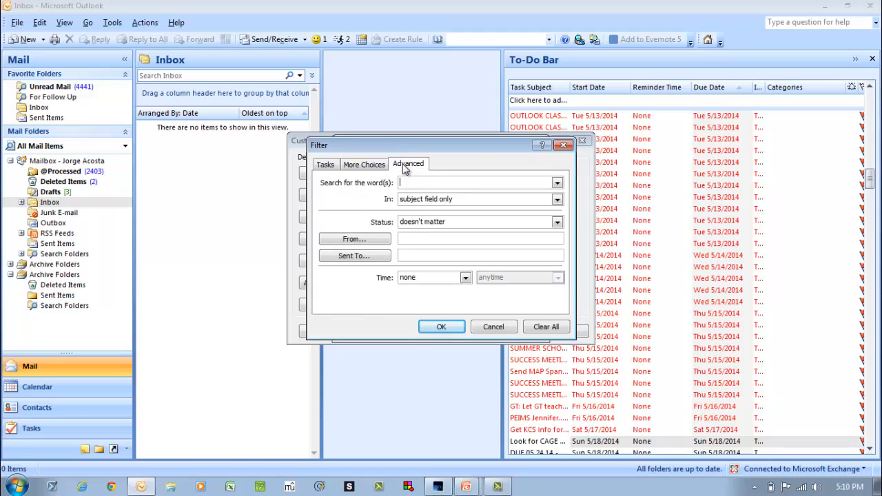
pyautogui.click(408, 164)
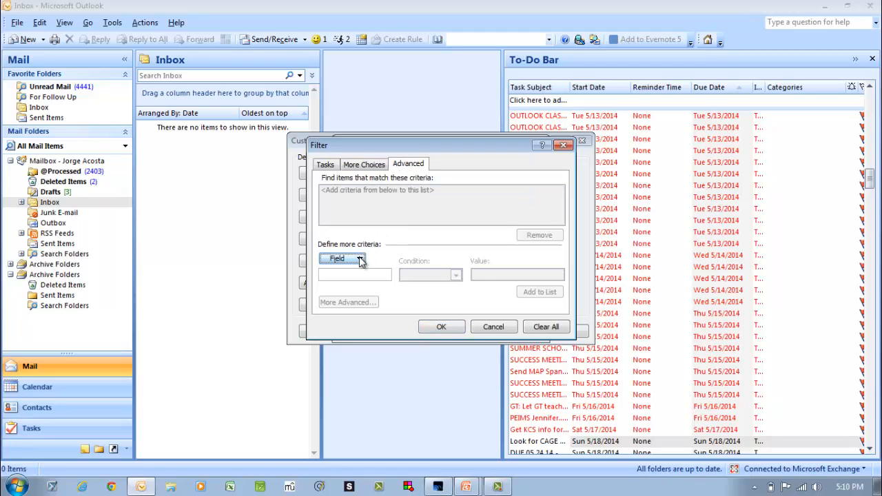
pyautogui.click(343, 259)
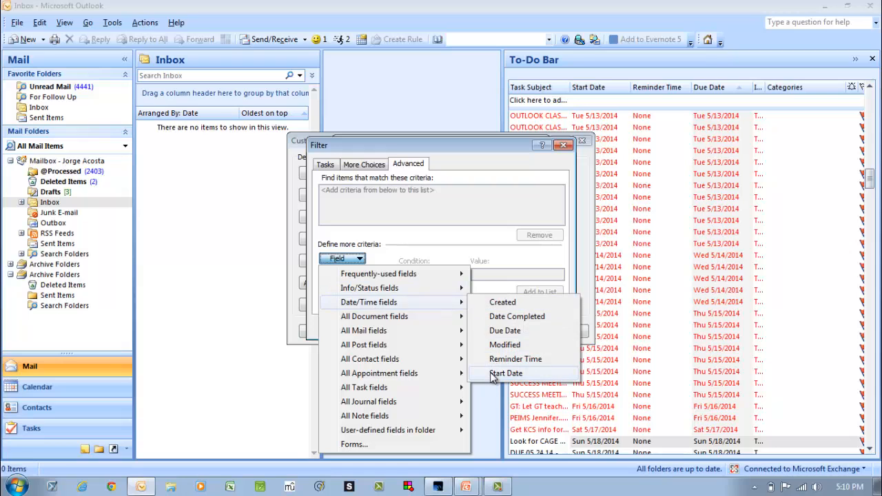
pyautogui.click(505, 373)
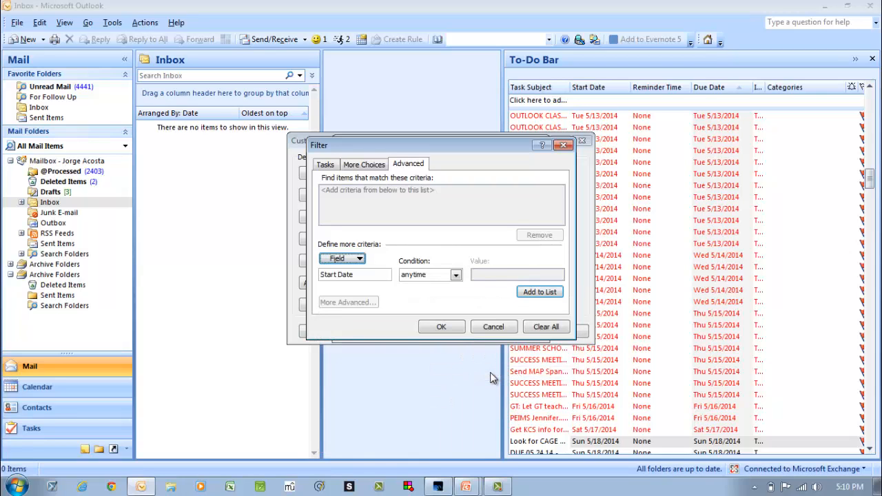
pyautogui.click(456, 275)
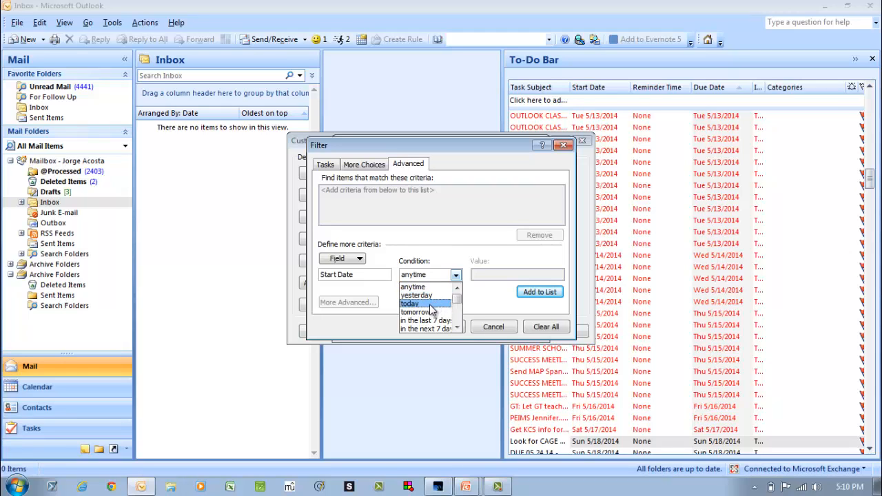
pyautogui.click(409, 304)
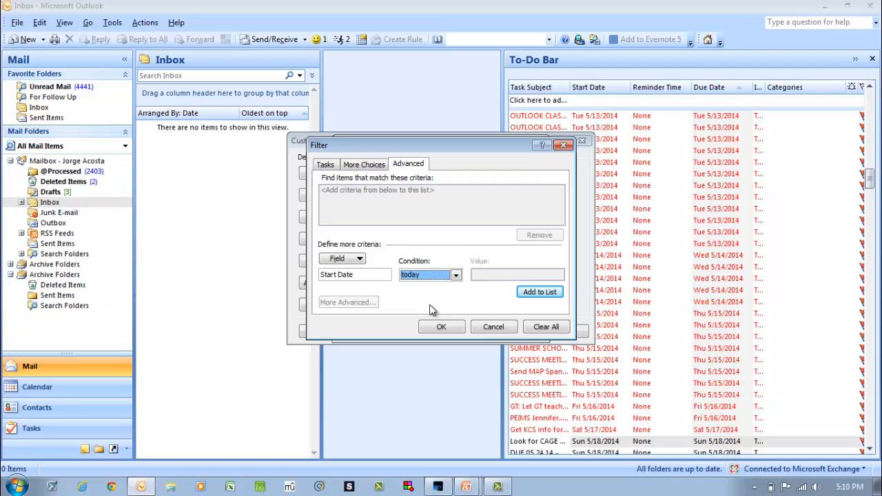
# Step: Add the today criterion and apply the customized view to the To-Do Bar
pyautogui.click(441, 327)
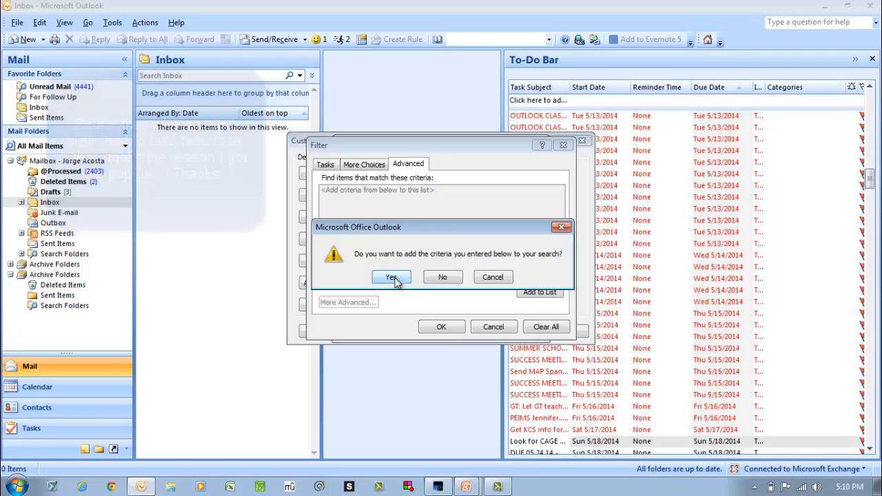
pyautogui.click(390, 276)
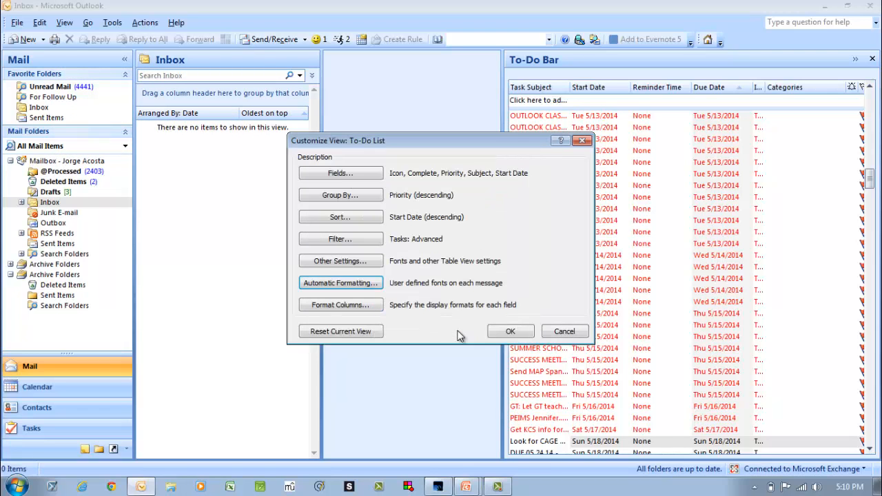
pyautogui.click(510, 331)
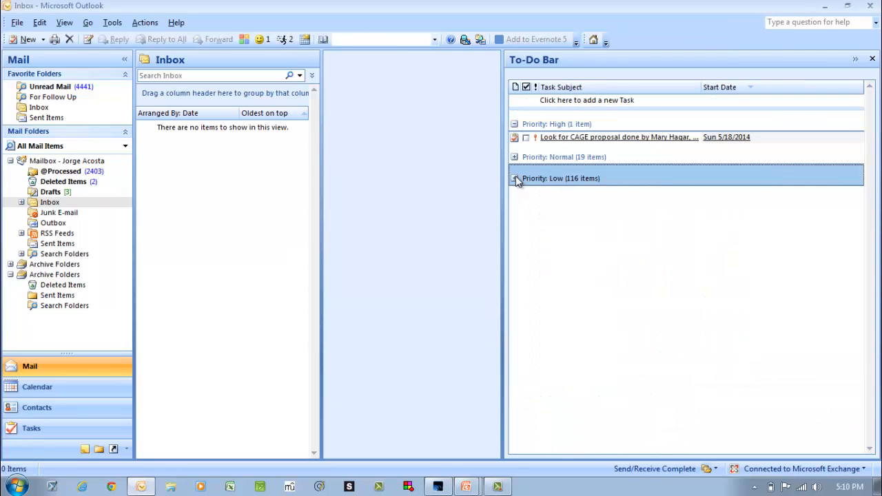